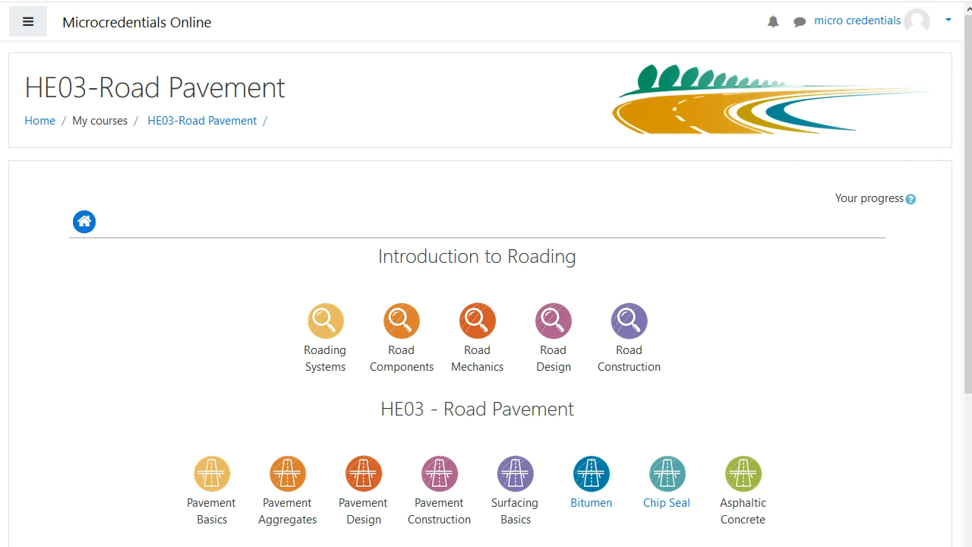
{"action": "mouse_move", "coordinate": [406, 539]}
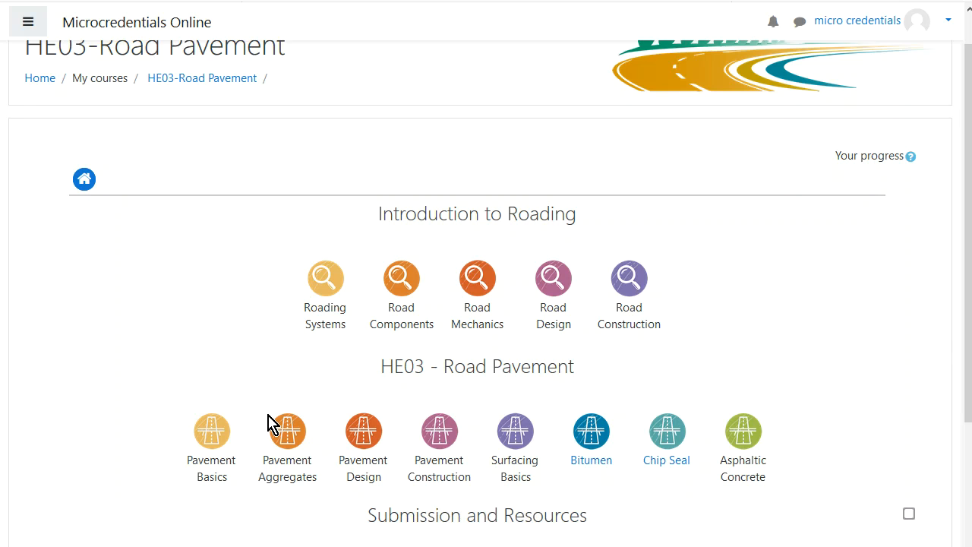
- Scroll the HE03-Road Pavement course page and open its Submission section
{"action": "scroll", "scroll_direction": "down", "scroll_amount": 3}
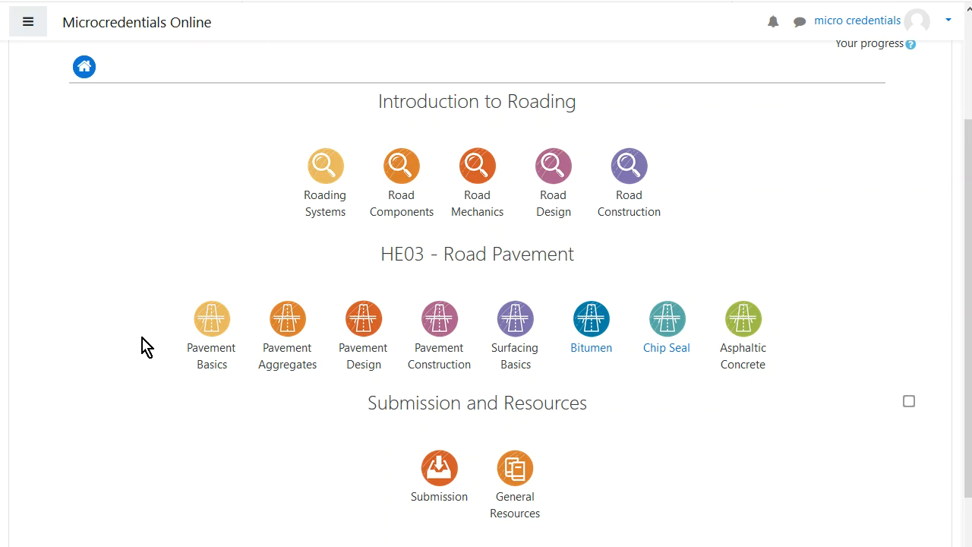
{"action": "mouse_move", "coordinate": [718, 359]}
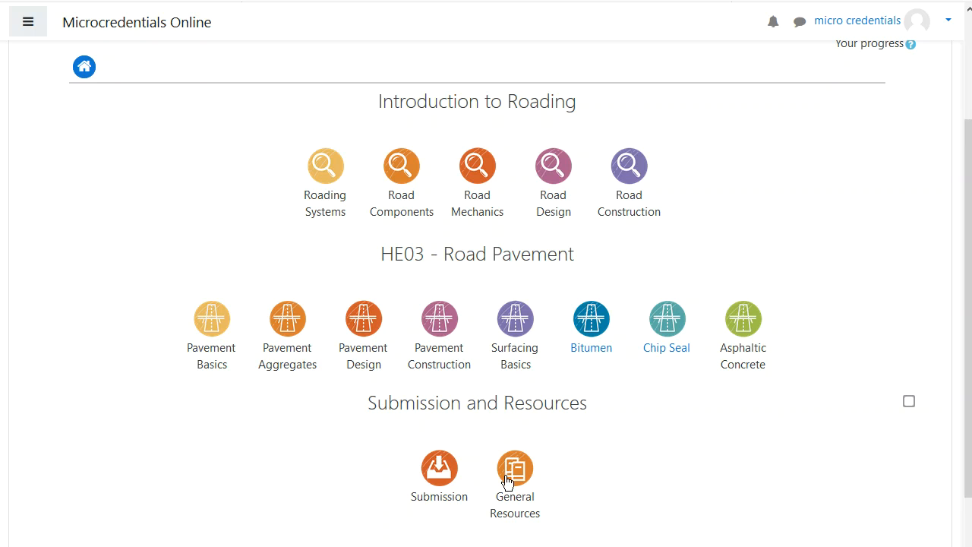
{"action": "mouse_move", "coordinate": [441, 472]}
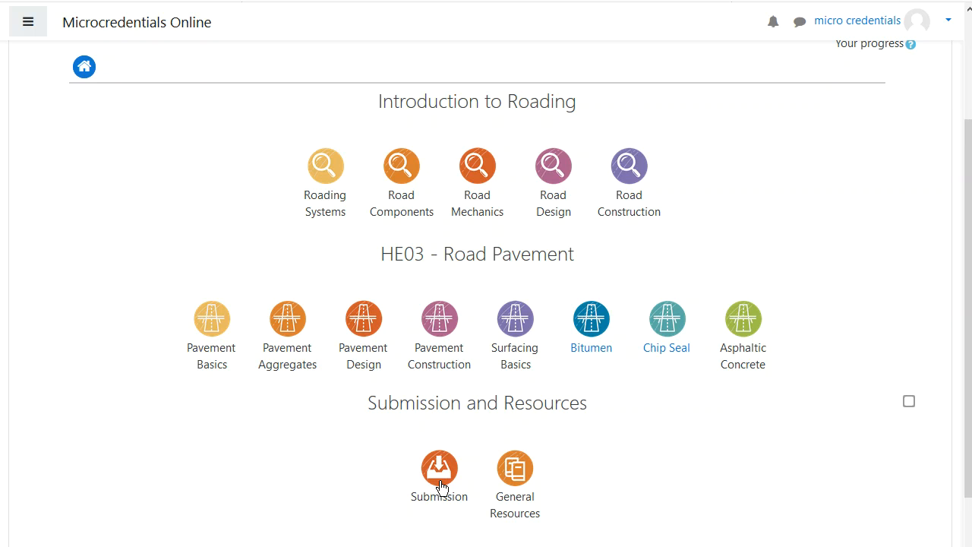
{"action": "mouse_move", "coordinate": [451, 475]}
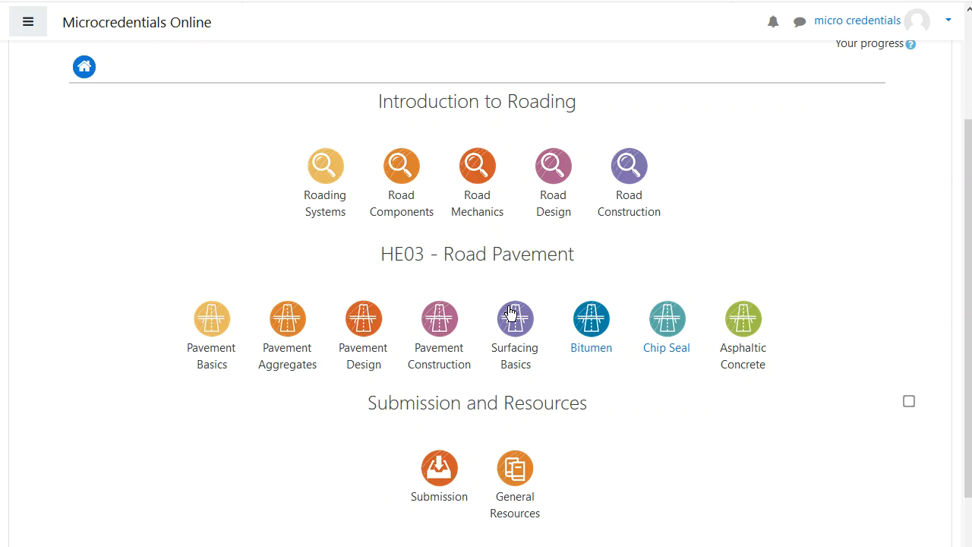
{"action": "mouse_move", "coordinate": [439, 468]}
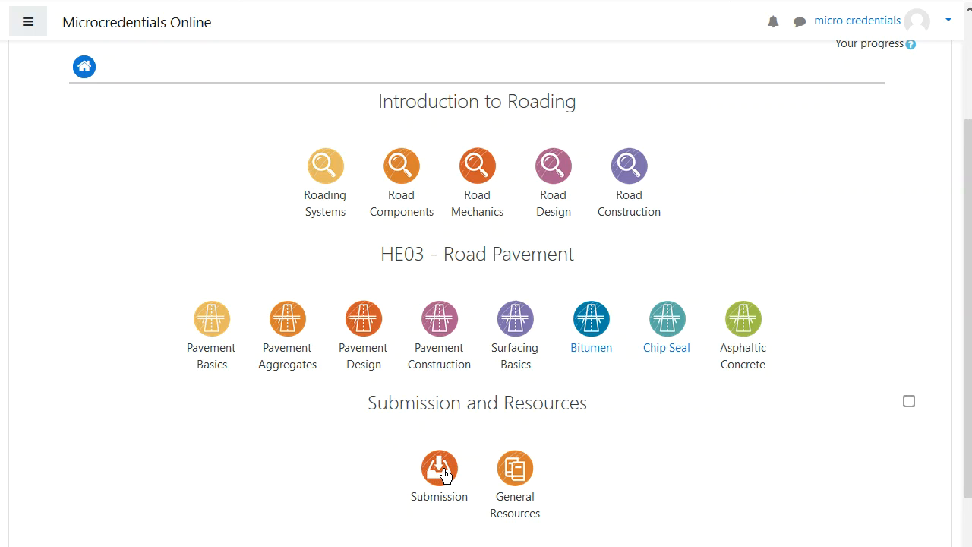
{"action": "left_click", "coordinate": [439, 469]}
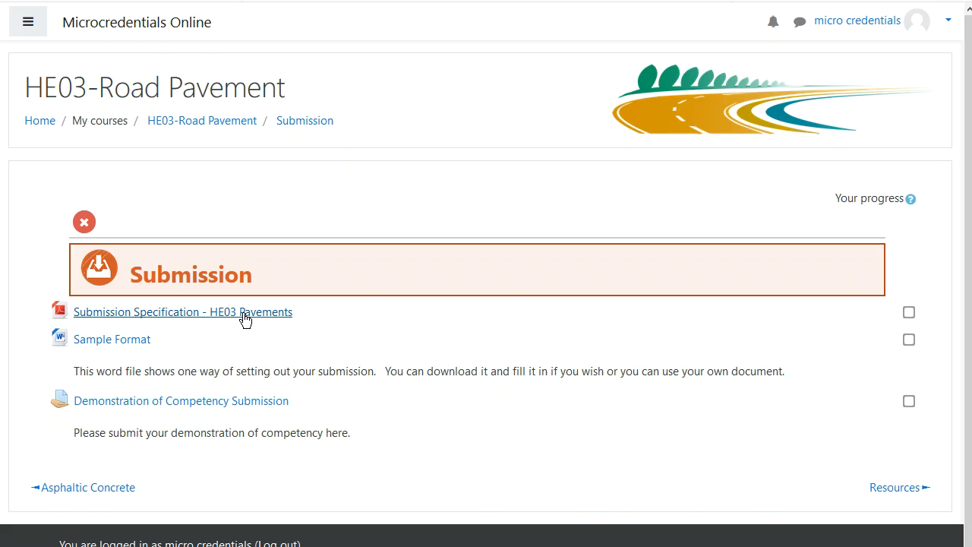
- Open the 'Submission Specification - HE03 Pavements' PDF and read down to Demonstration of Competency
{"action": "left_click", "coordinate": [182, 311]}
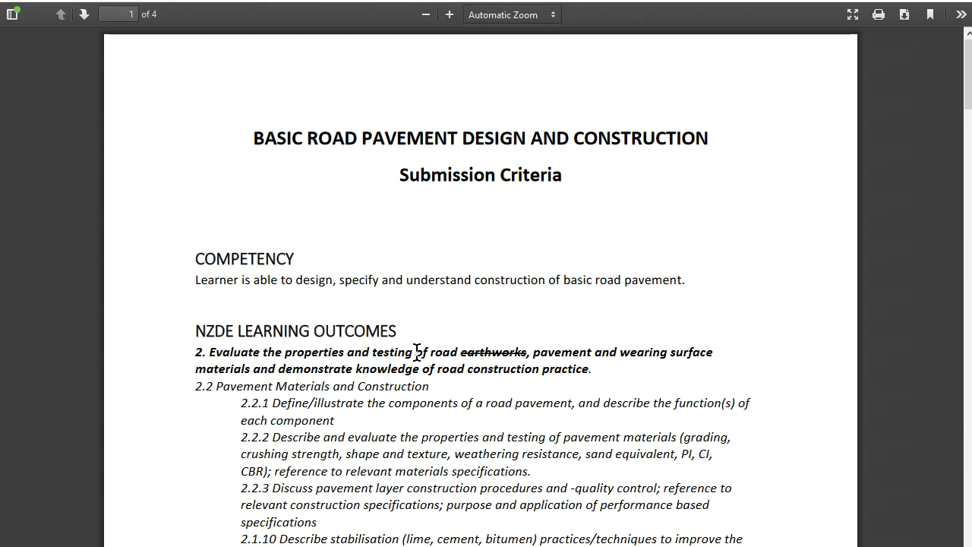
{"action": "mouse_move", "coordinate": [380, 333]}
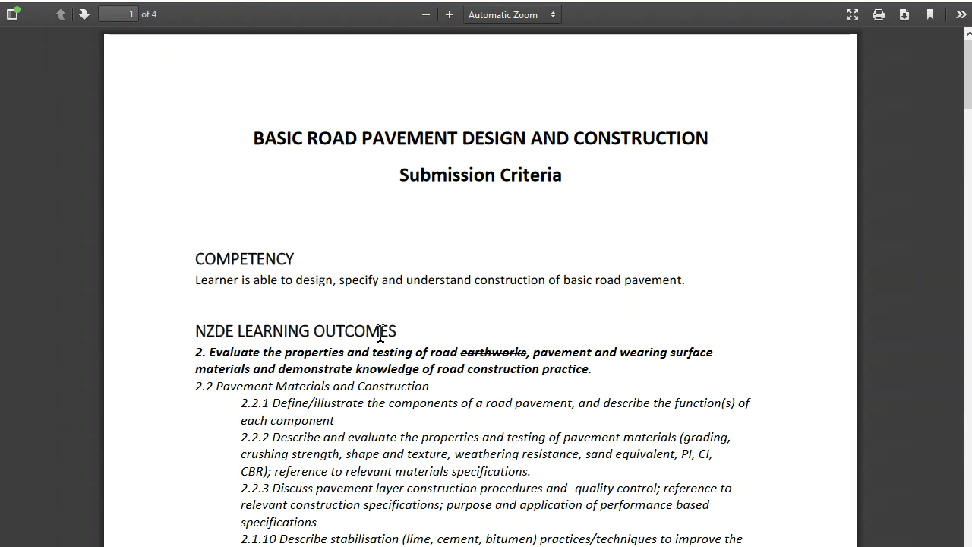
{"action": "mouse_move", "coordinate": [364, 285]}
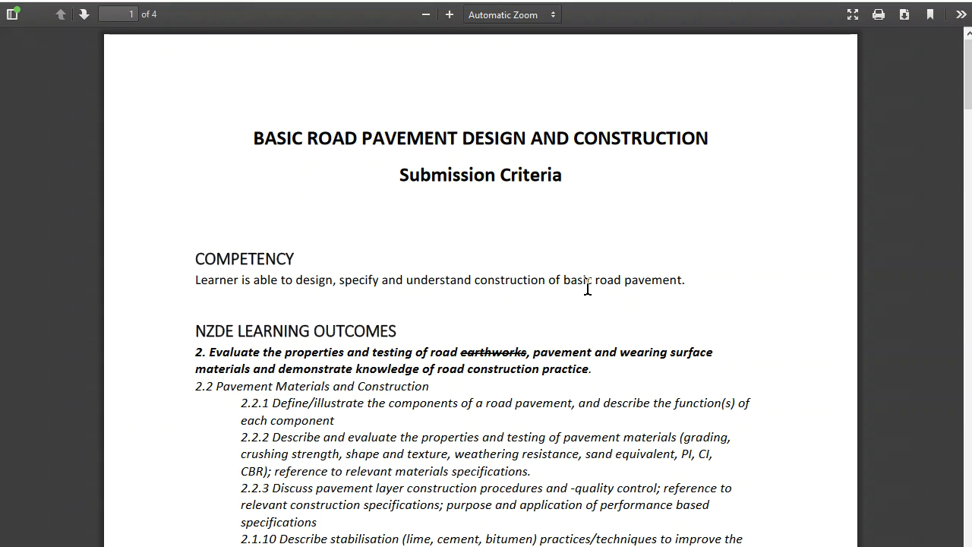
{"action": "mouse_move", "coordinate": [678, 283]}
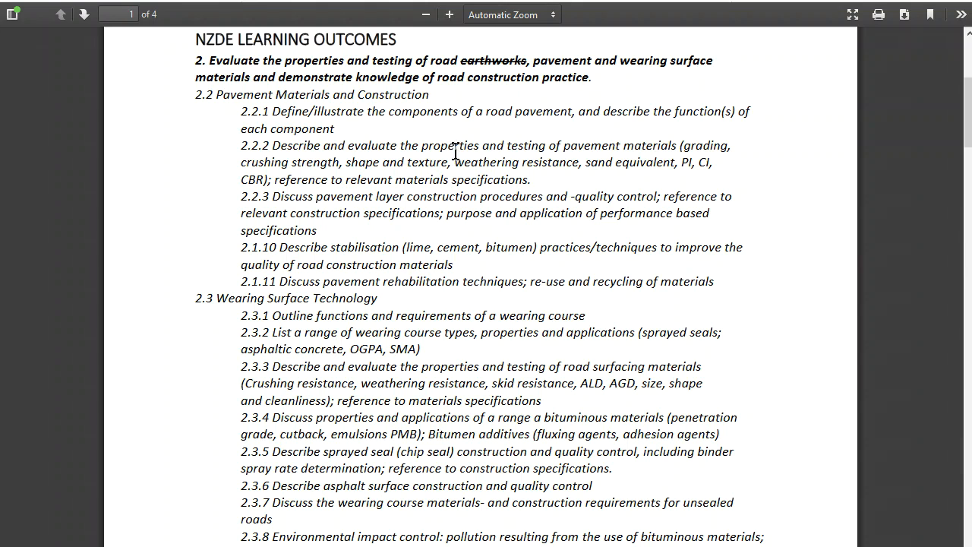
{"action": "mouse_move", "coordinate": [489, 373]}
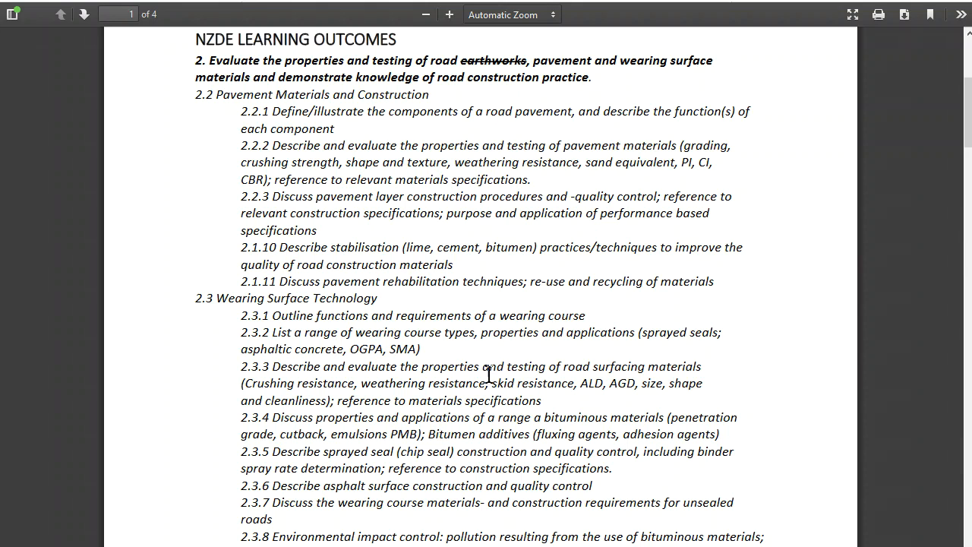
{"action": "scroll", "scroll_direction": "down", "scroll_amount": 3}
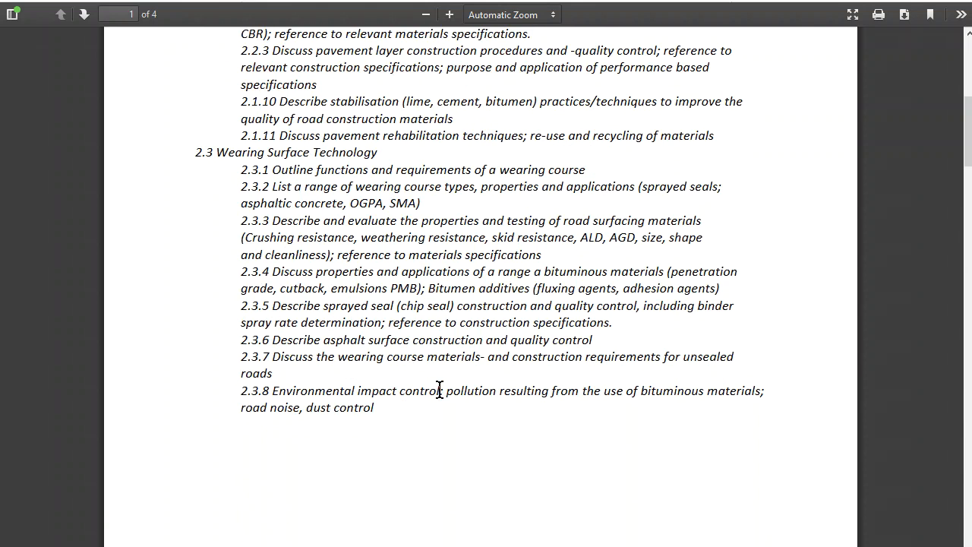
{"action": "scroll", "scroll_direction": "down", "scroll_amount": 3}
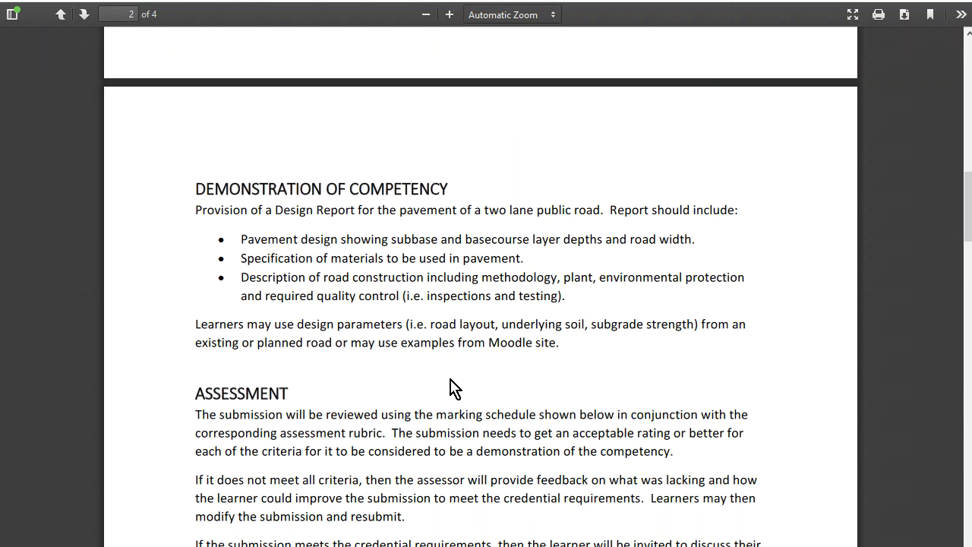
{"action": "mouse_move", "coordinate": [453, 384]}
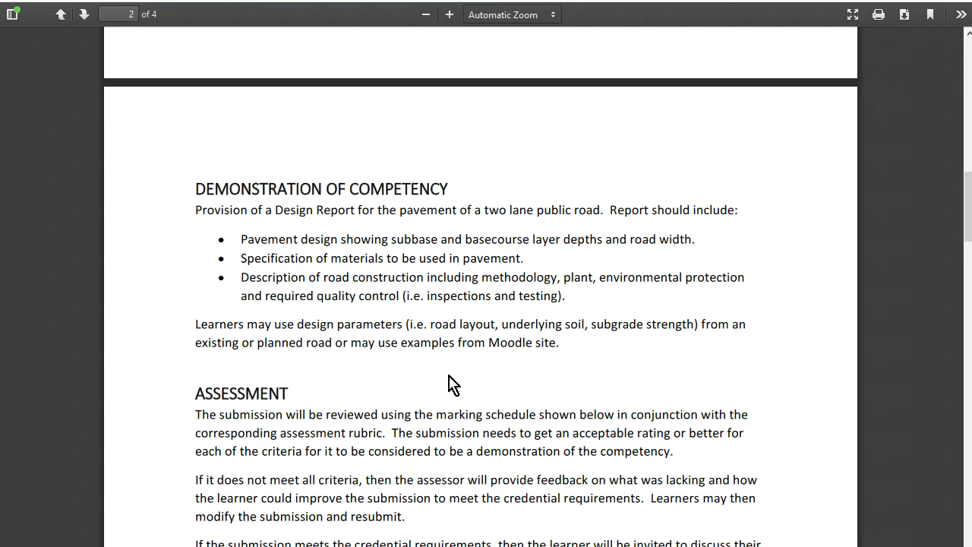
- Scroll through the Assessment conditions to page 3's report marking schedule table
{"action": "scroll", "scroll_direction": "down", "scroll_amount": 3}
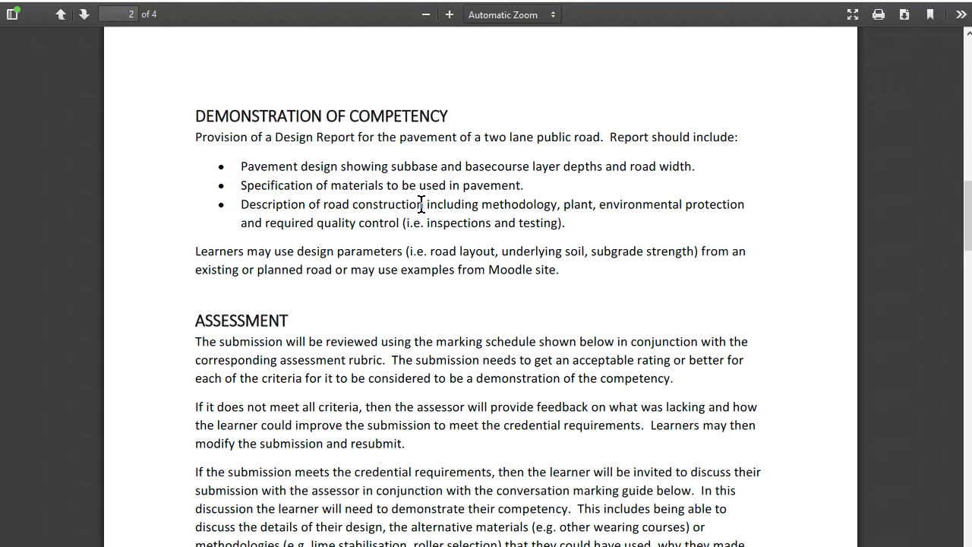
{"action": "mouse_move", "coordinate": [295, 298]}
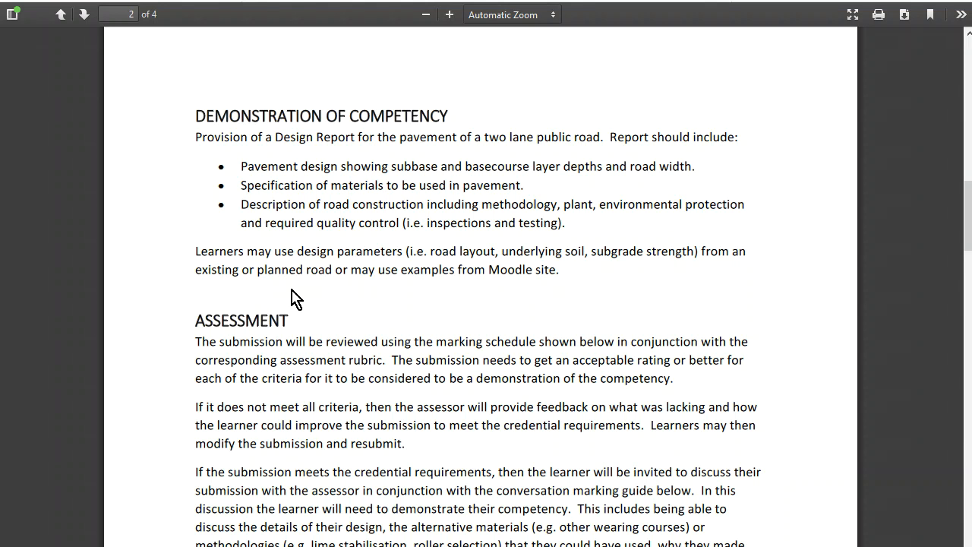
{"action": "mouse_move", "coordinate": [271, 207]}
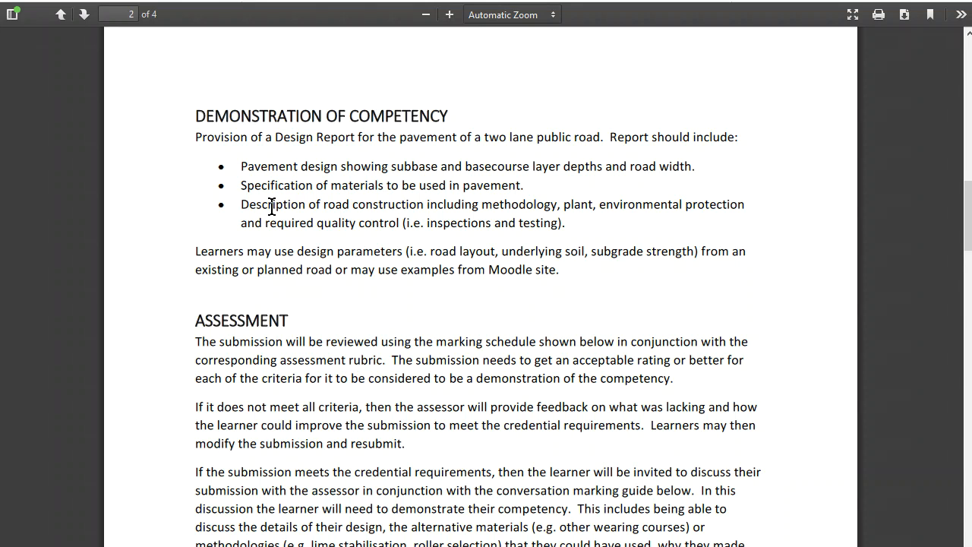
{"action": "mouse_move", "coordinate": [343, 183]}
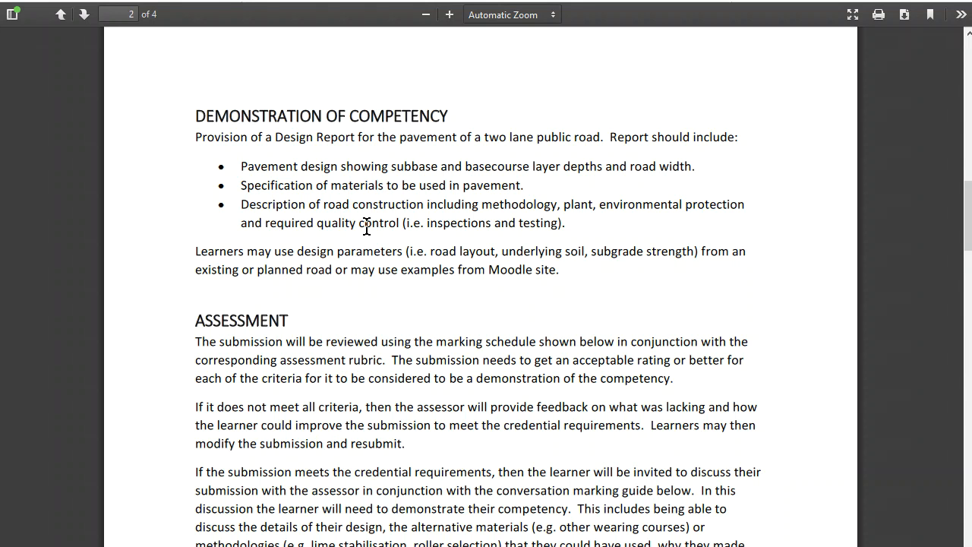
{"action": "scroll", "scroll_direction": "down", "scroll_amount": 3}
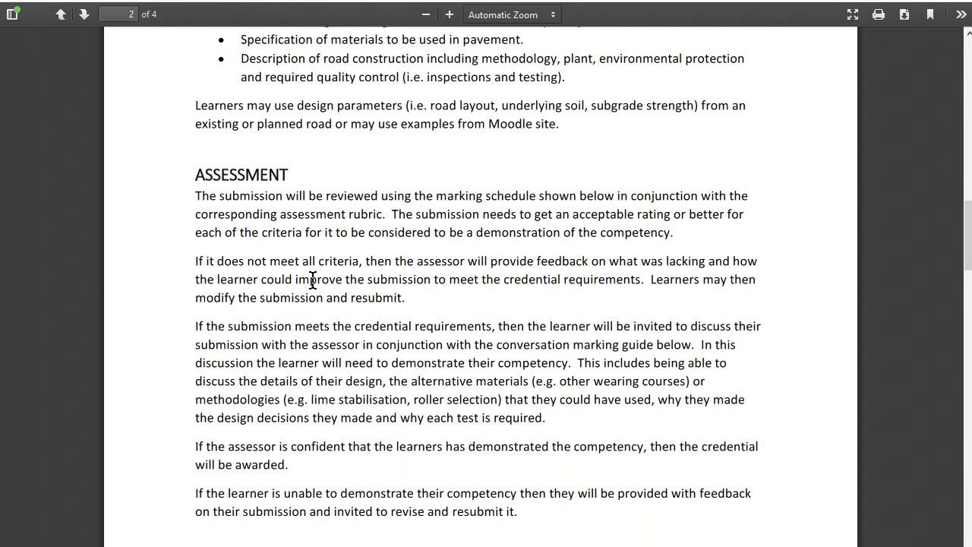
{"action": "scroll", "scroll_direction": "down", "scroll_amount": 3}
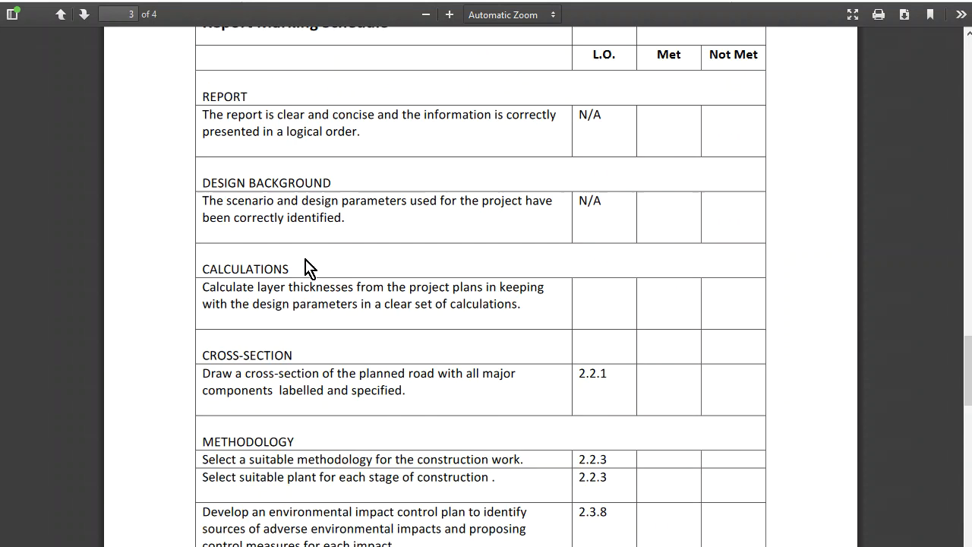
- Scroll past the marking schedule to the page 4 Discussion Guide table
{"action": "scroll", "scroll_direction": "down", "scroll_amount": 3}
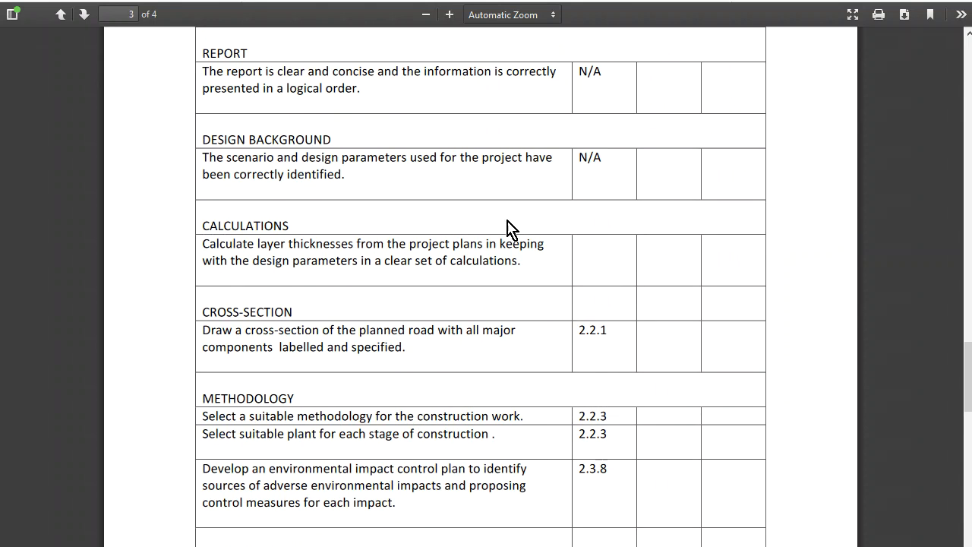
{"action": "scroll", "scroll_direction": "down", "scroll_amount": 3}
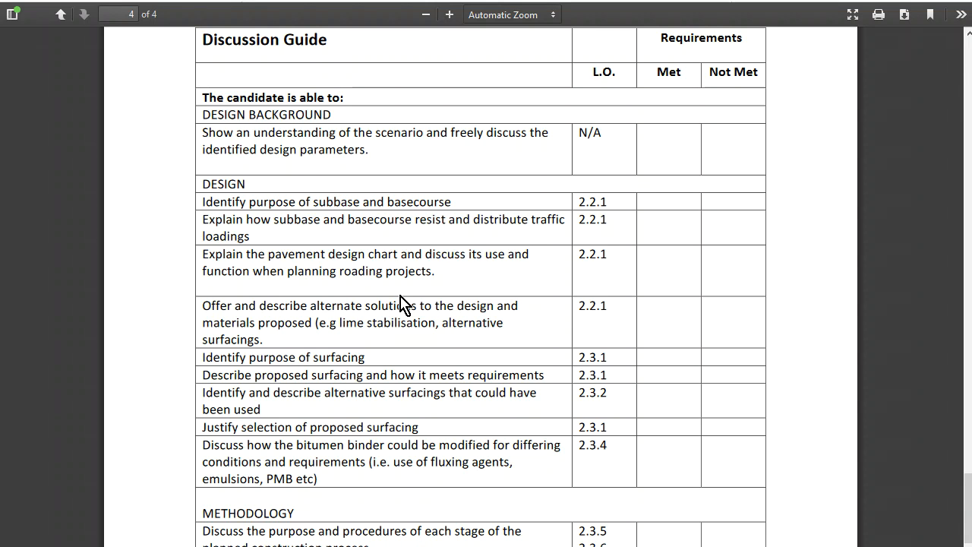
{"action": "mouse_move", "coordinate": [382, 239]}
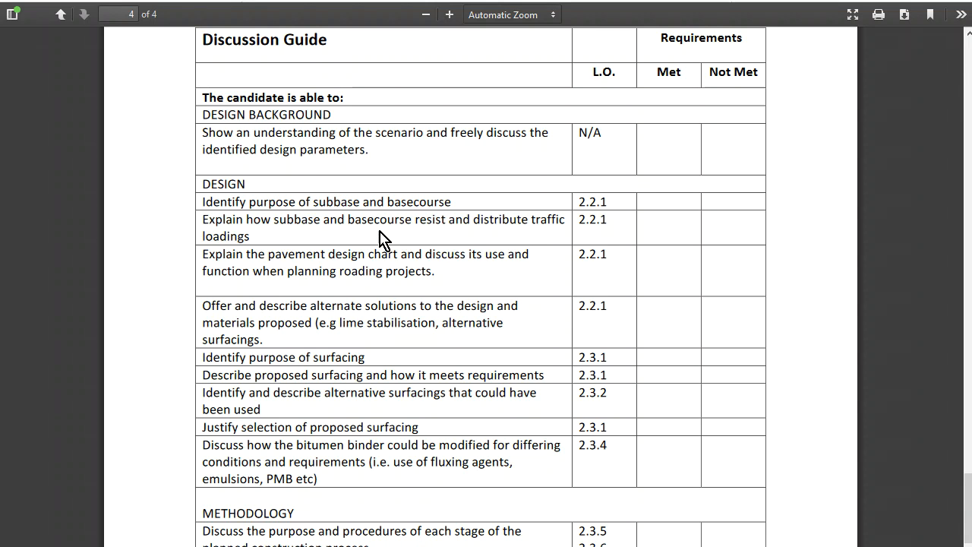
{"action": "scroll", "scroll_direction": "down", "scroll_amount": 3}
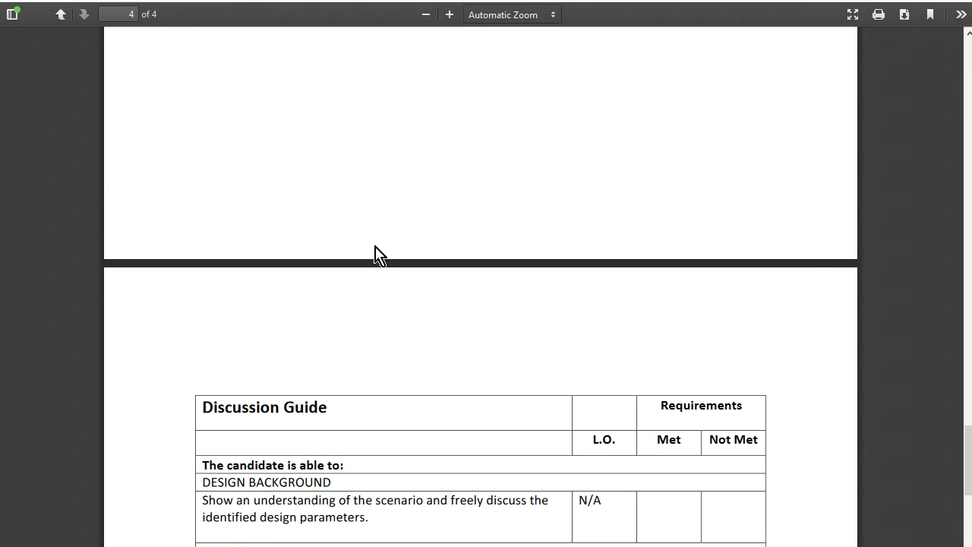
{"action": "scroll", "scroll_direction": "down", "scroll_amount": 3}
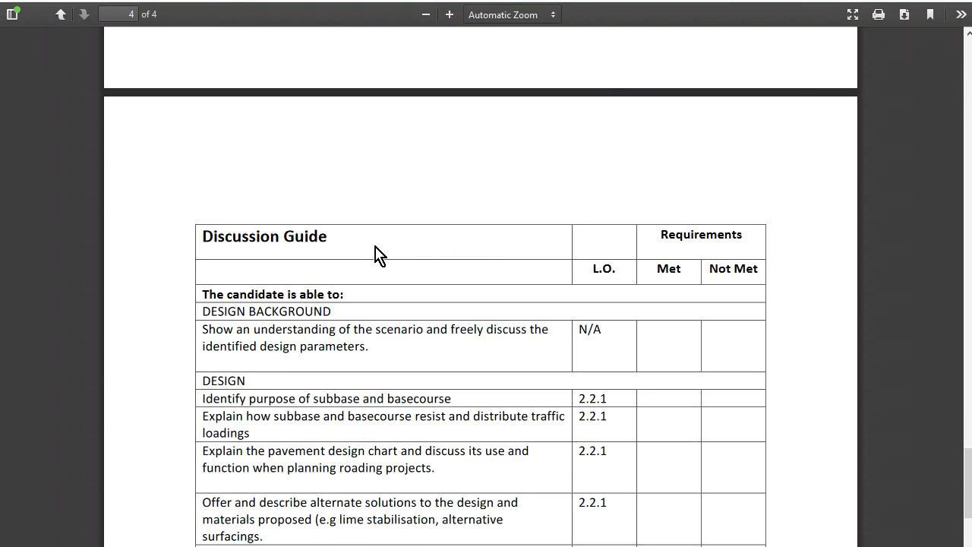
{"action": "scroll", "scroll_direction": "down", "scroll_amount": 3}
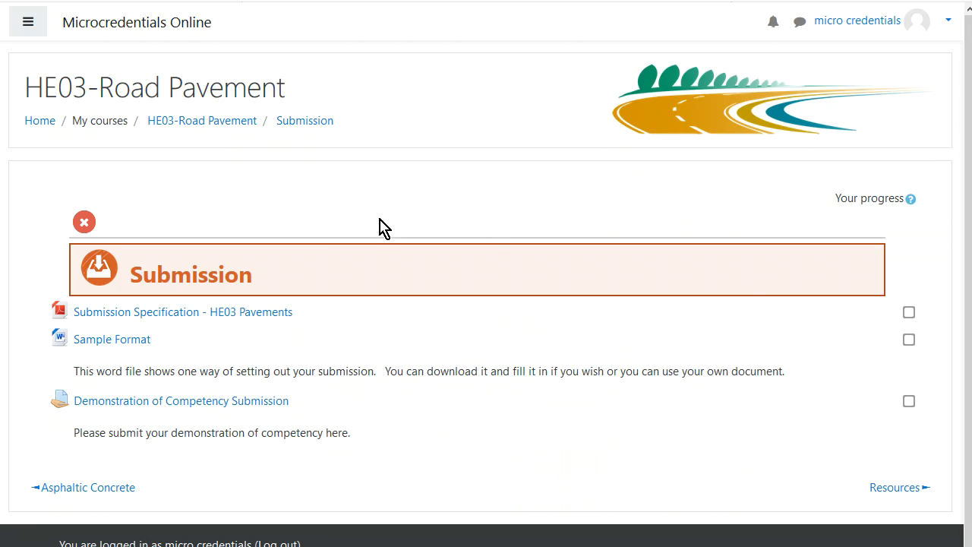
{"action": "mouse_move", "coordinate": [112, 339]}
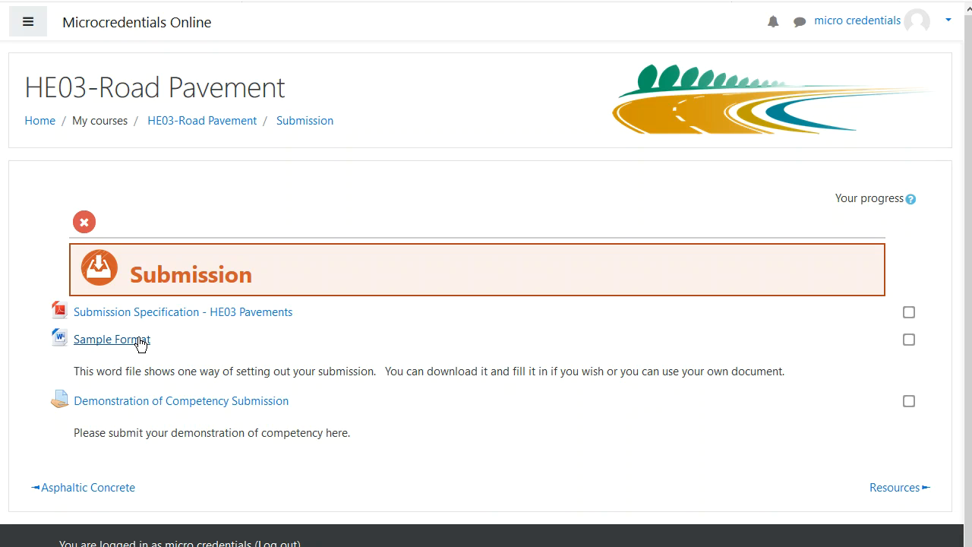
- Open the Sample Format template with Microsoft Word
{"action": "left_click", "coordinate": [112, 339]}
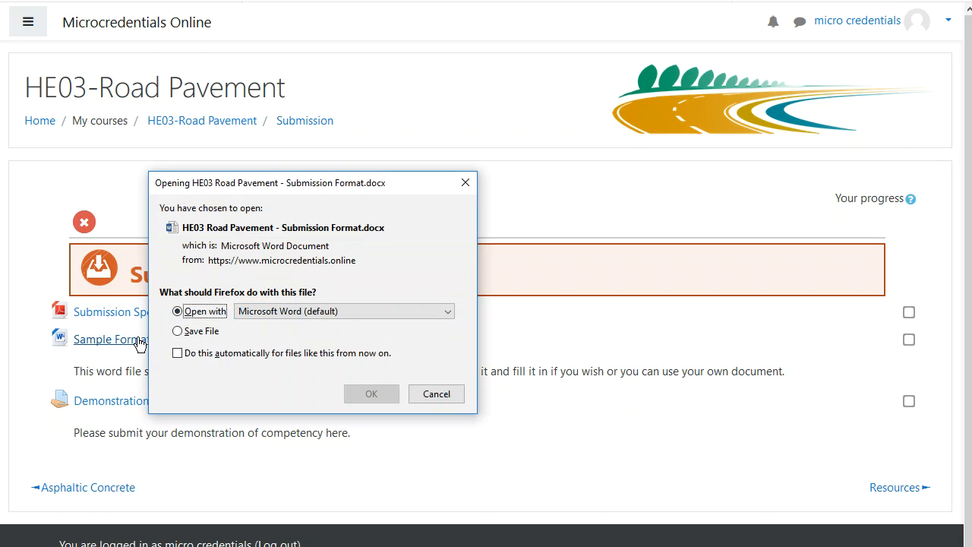
{"action": "left_click", "coordinate": [371, 393]}
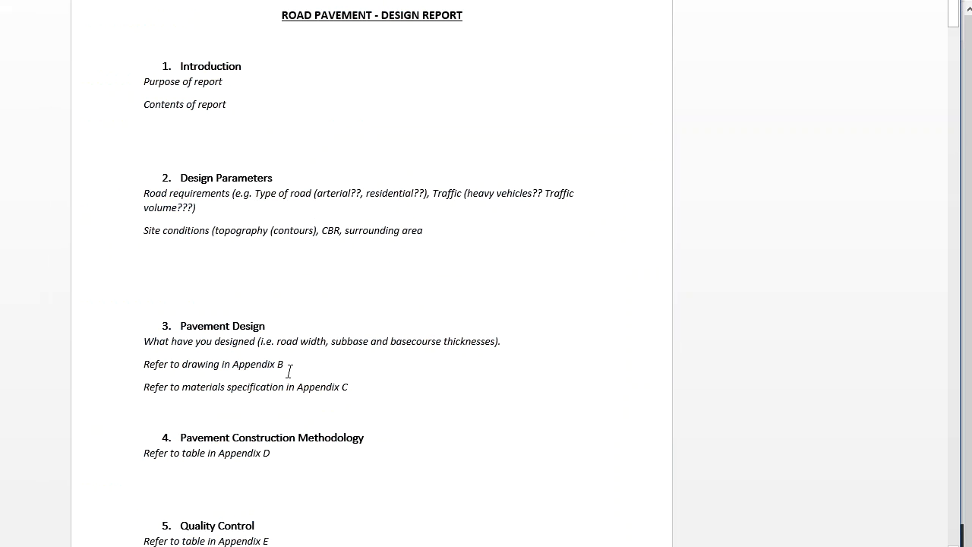
{"action": "scroll", "scroll_direction": "left", "scroll_amount": 3}
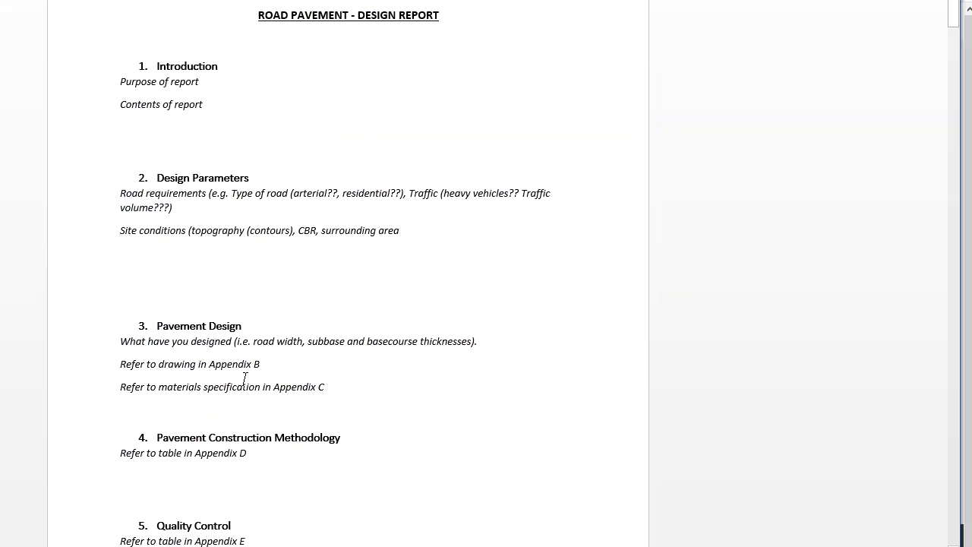
{"action": "mouse_move", "coordinate": [249, 372]}
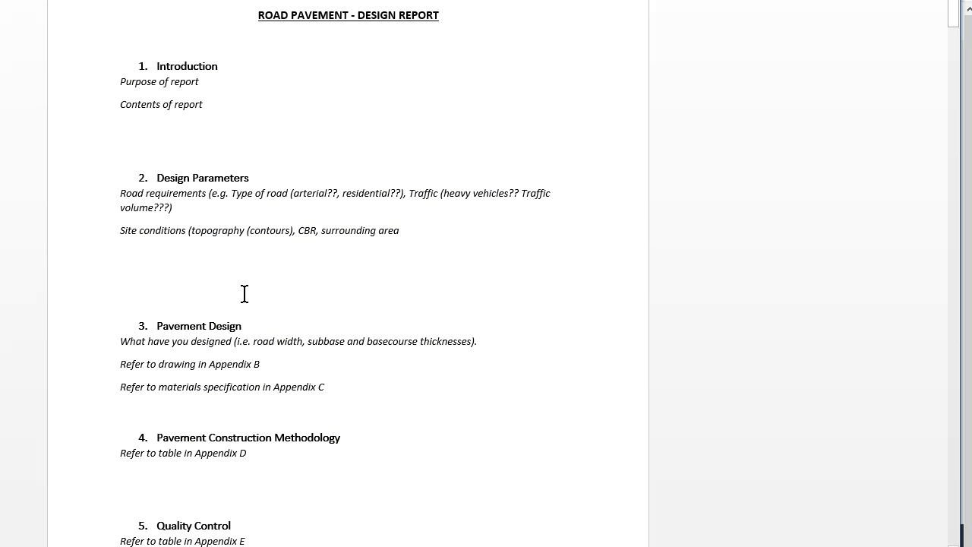
{"action": "mouse_move", "coordinate": [235, 303]}
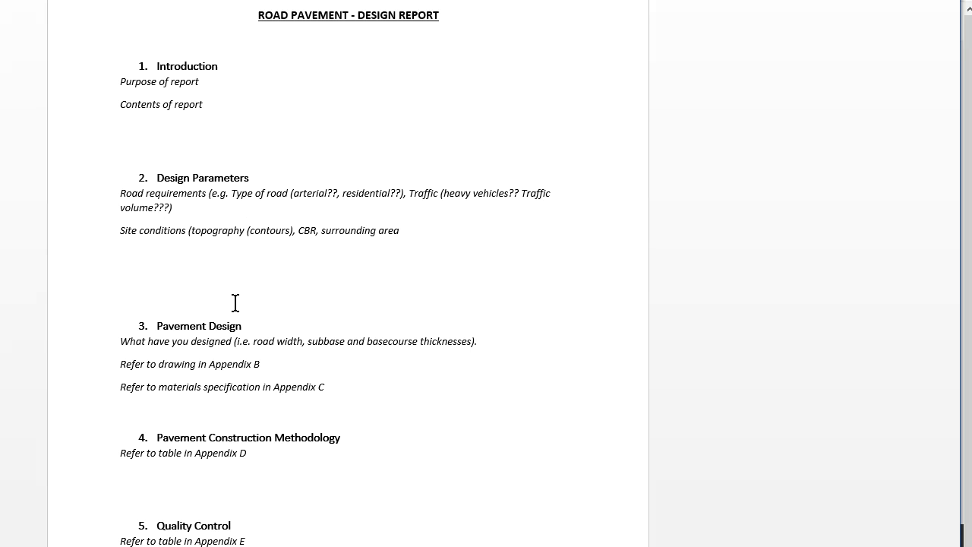
{"action": "mouse_move", "coordinate": [227, 107]}
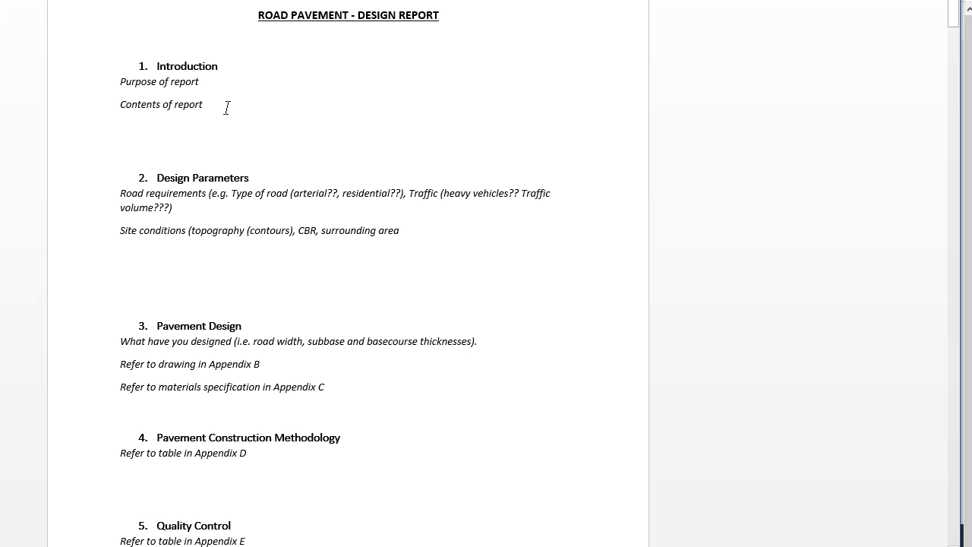
{"action": "mouse_move", "coordinate": [226, 114]}
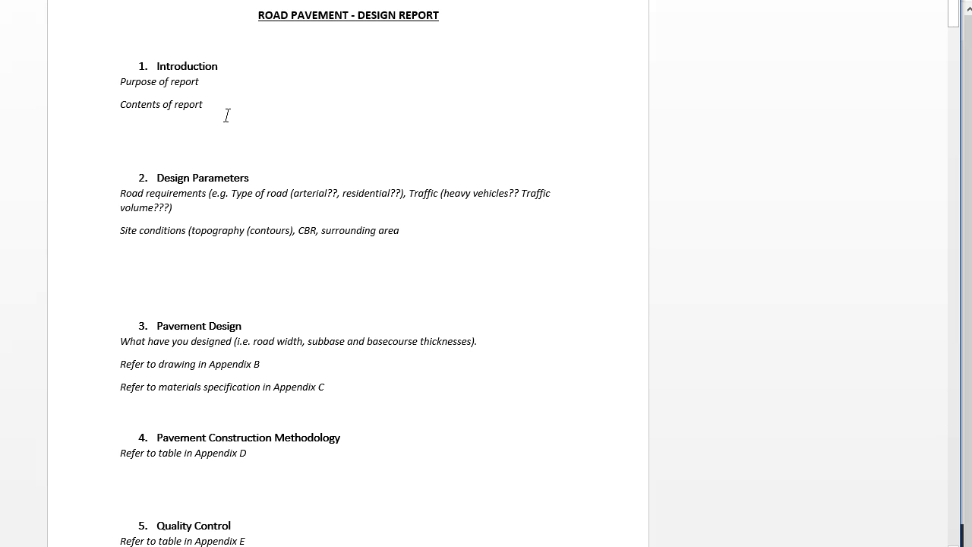
{"action": "mouse_move", "coordinate": [270, 77]}
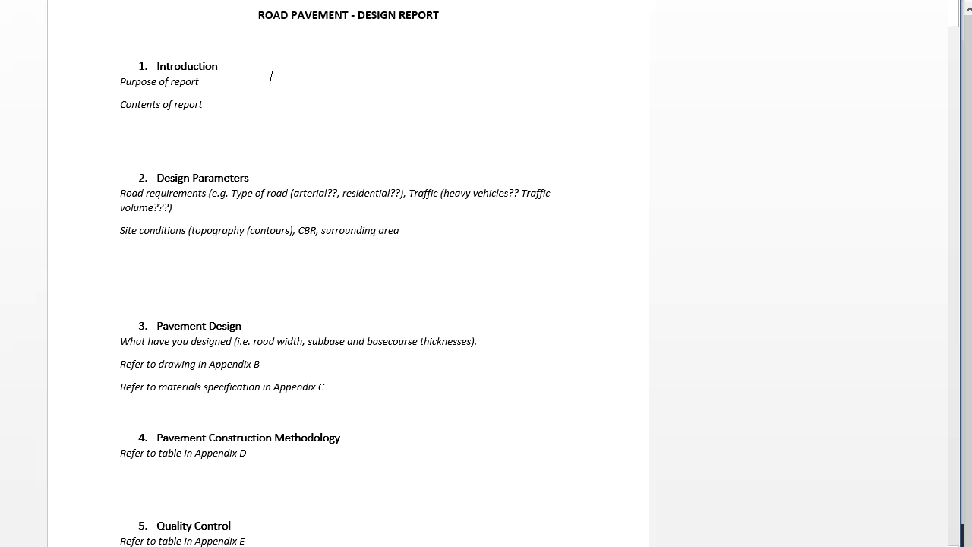
{"action": "mouse_move", "coordinate": [244, 81]}
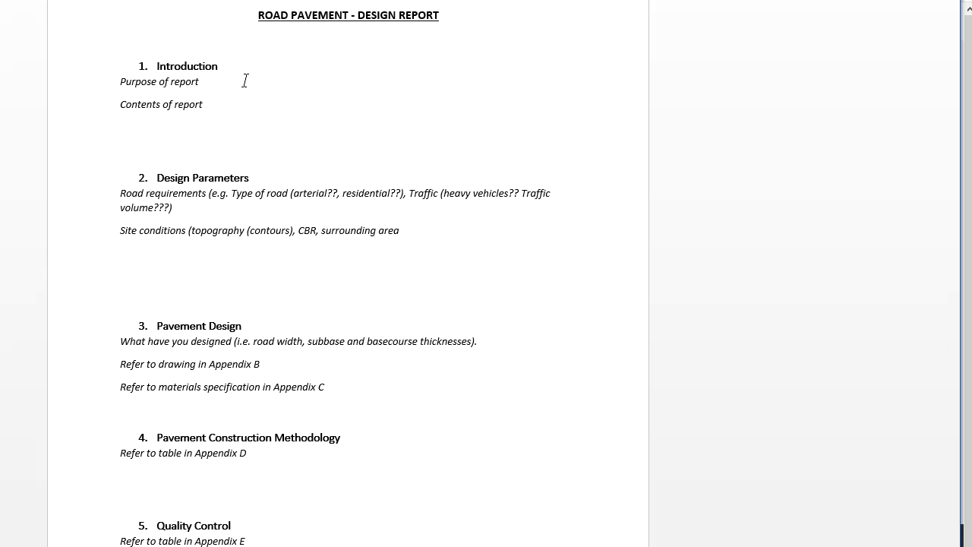
{"action": "mouse_move", "coordinate": [162, 94]}
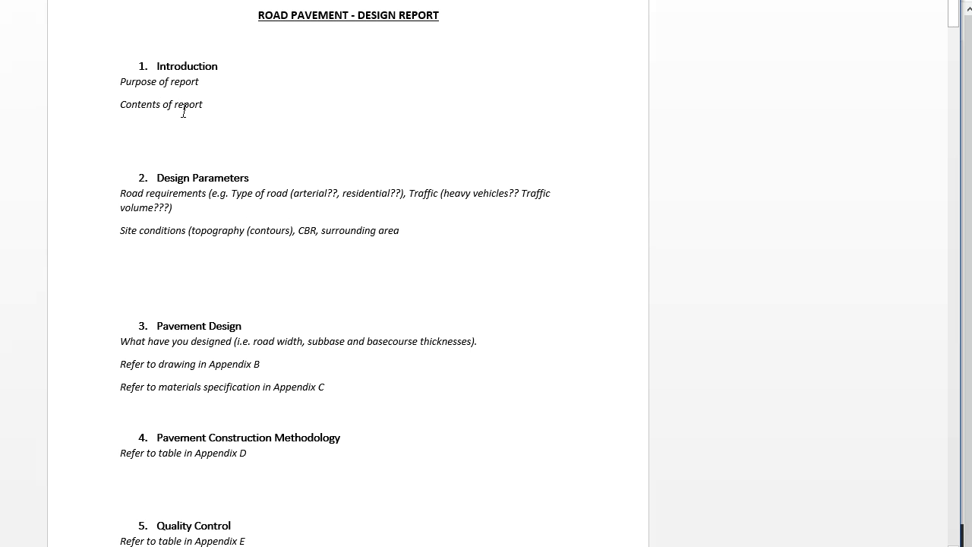
{"action": "mouse_move", "coordinate": [372, 112]}
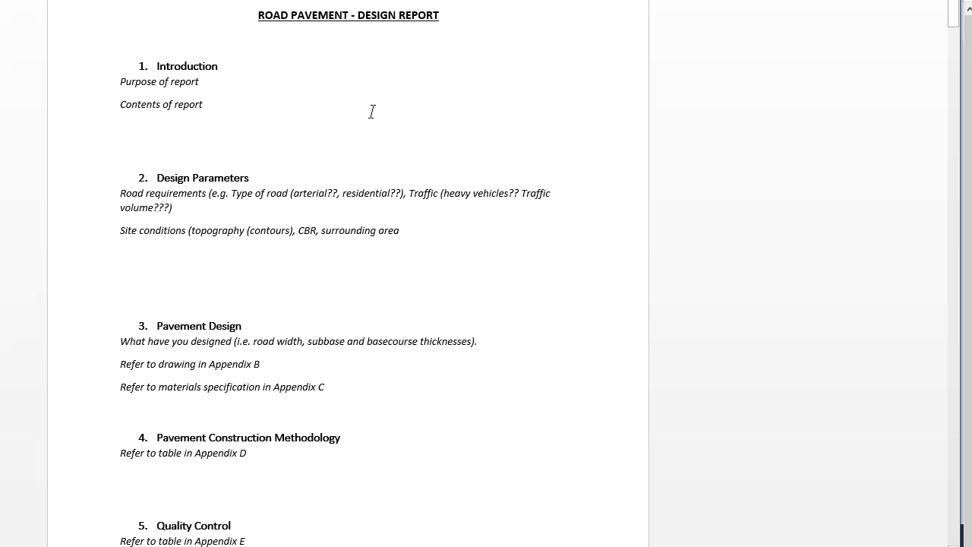
{"action": "mouse_move", "coordinate": [359, 203]}
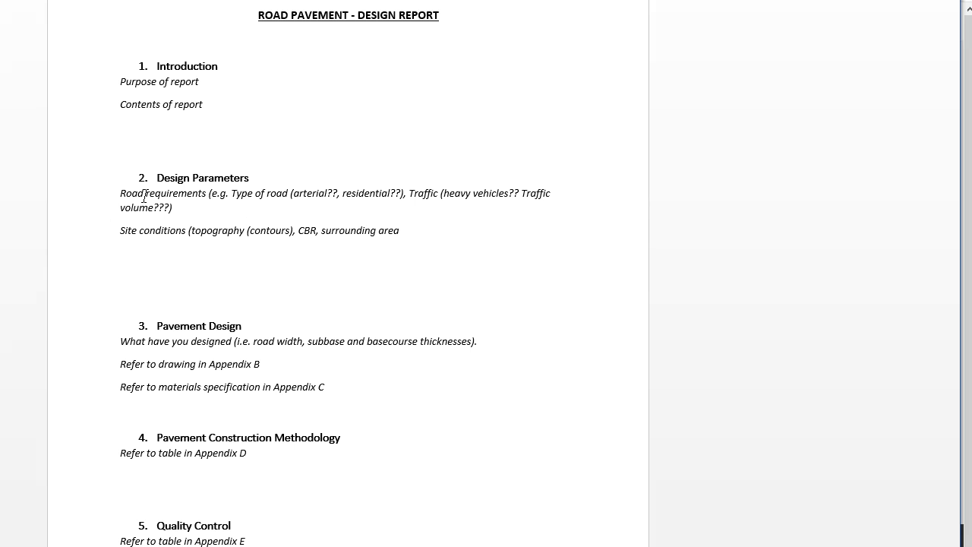
{"action": "mouse_move", "coordinate": [172, 232]}
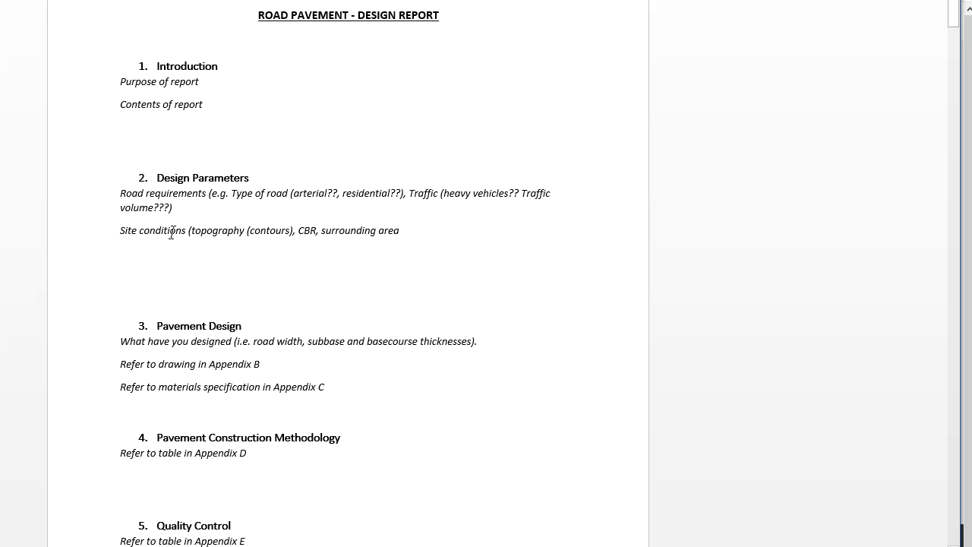
{"action": "mouse_move", "coordinate": [173, 236]}
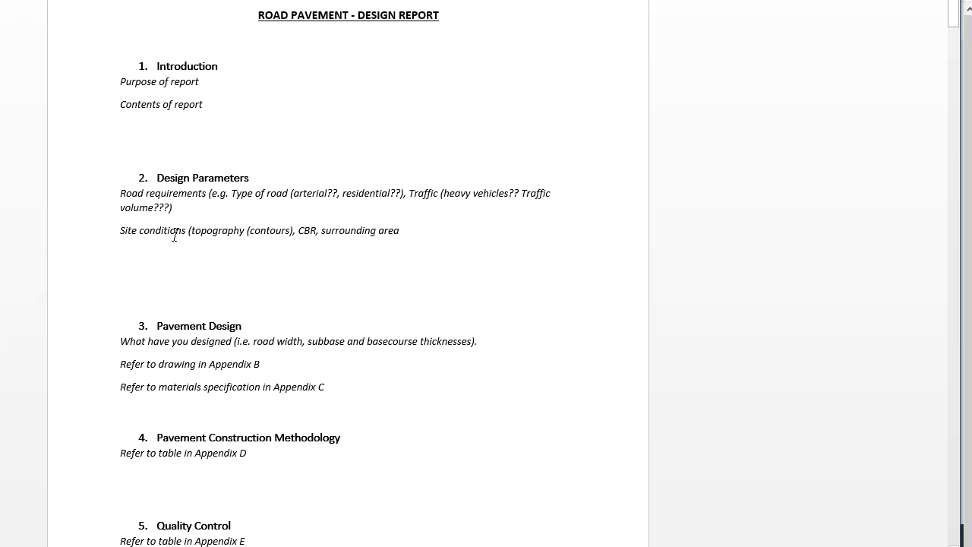
{"action": "scroll", "scroll_direction": "down", "scroll_amount": 3}
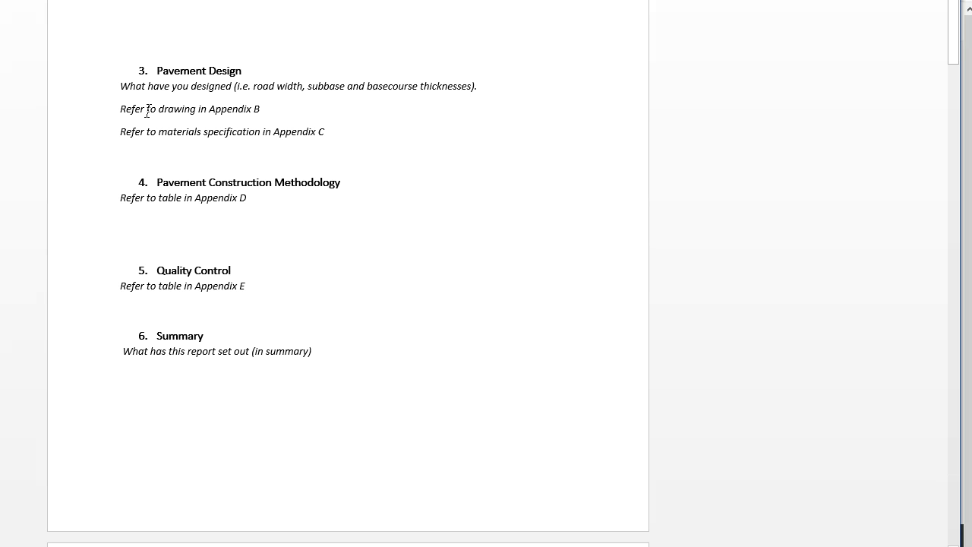
{"action": "mouse_move", "coordinate": [234, 114]}
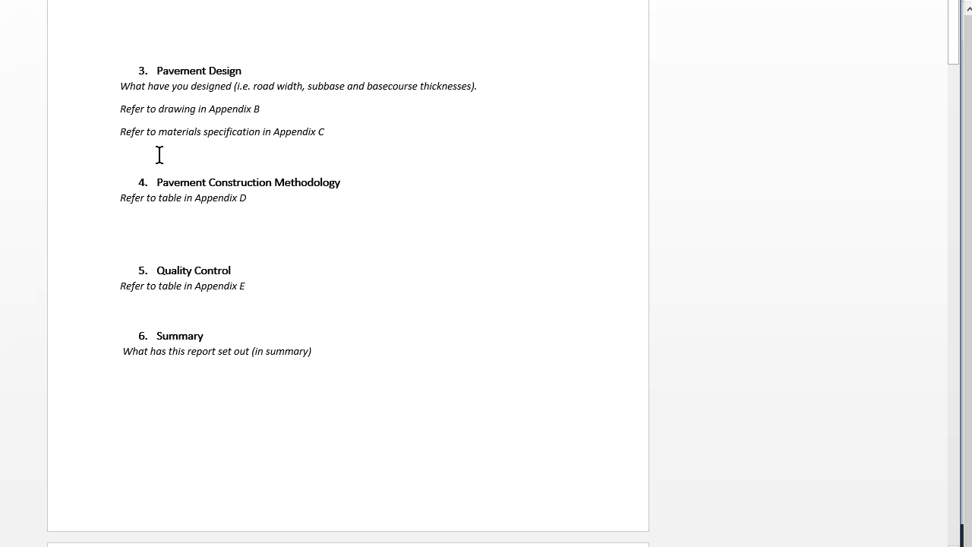
{"action": "mouse_move", "coordinate": [340, 163]}
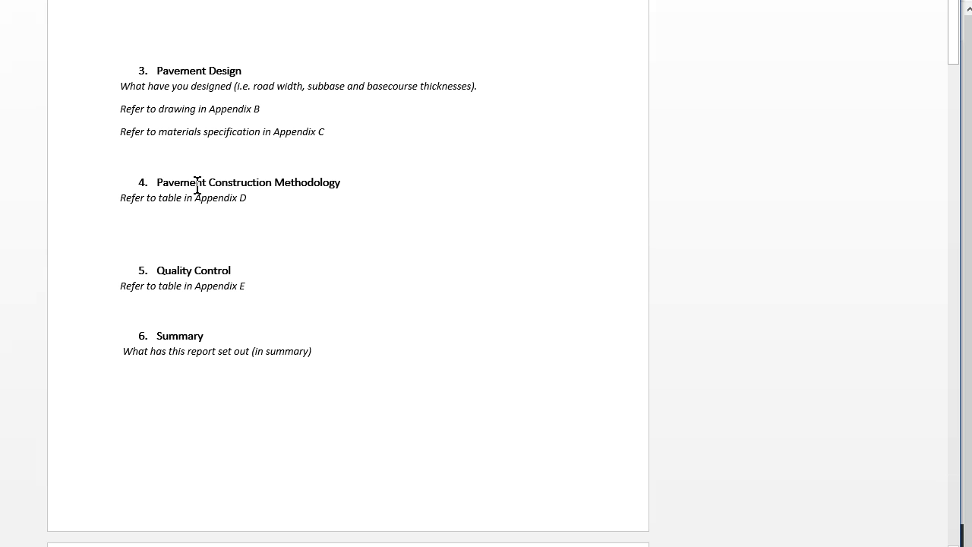
{"action": "mouse_move", "coordinate": [196, 287]}
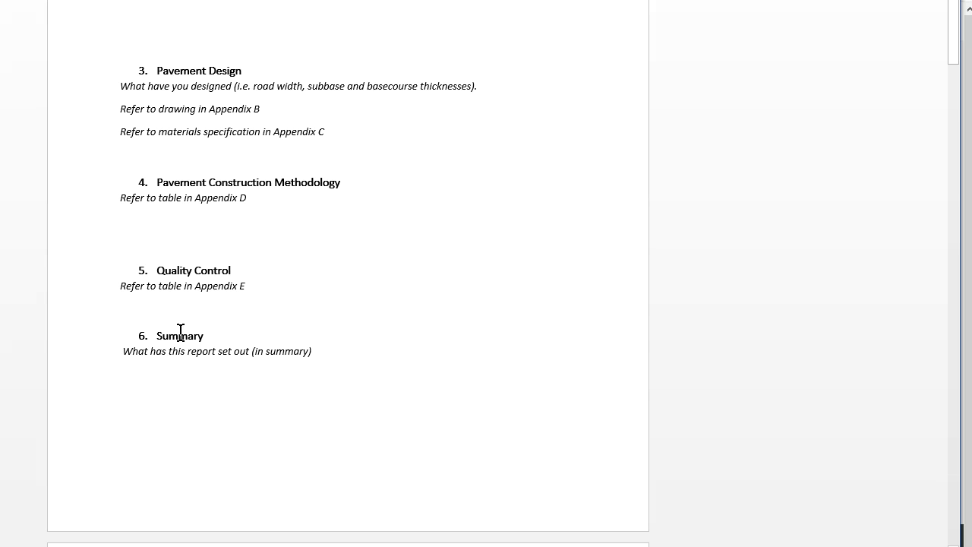
{"action": "mouse_move", "coordinate": [191, 309]}
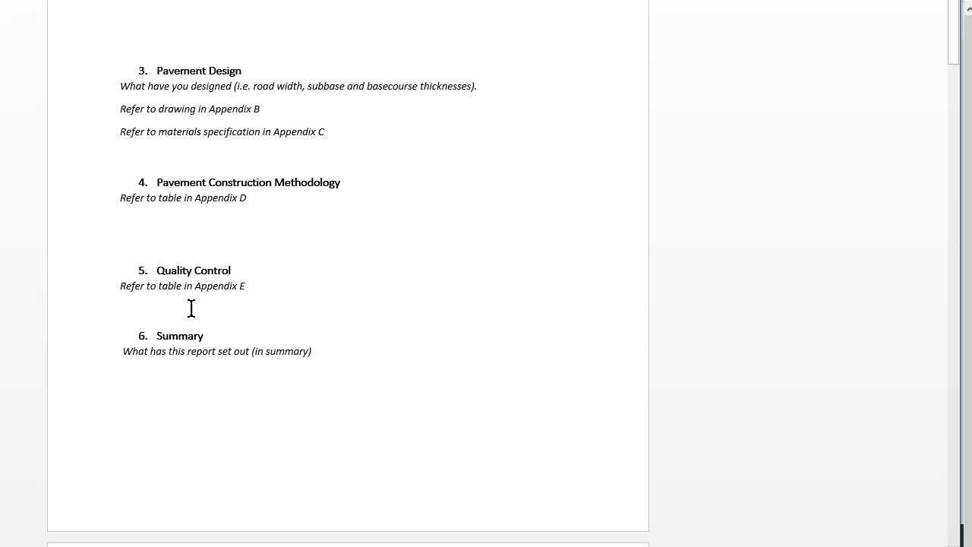
- Scroll through Appendix A's design chart and thickness prompts to Appendix B
{"action": "scroll", "scroll_direction": "down", "scroll_amount": 3}
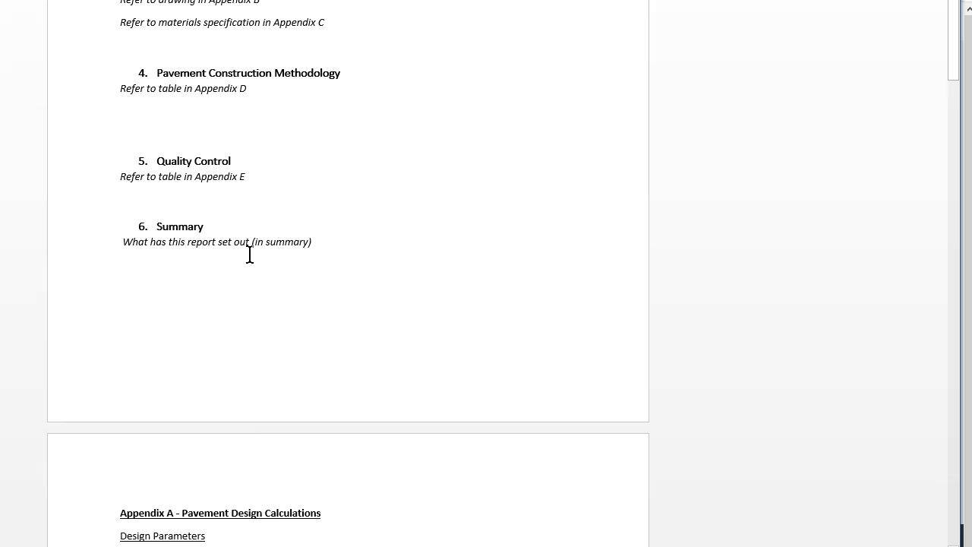
{"action": "scroll", "scroll_direction": "down", "scroll_amount": 3}
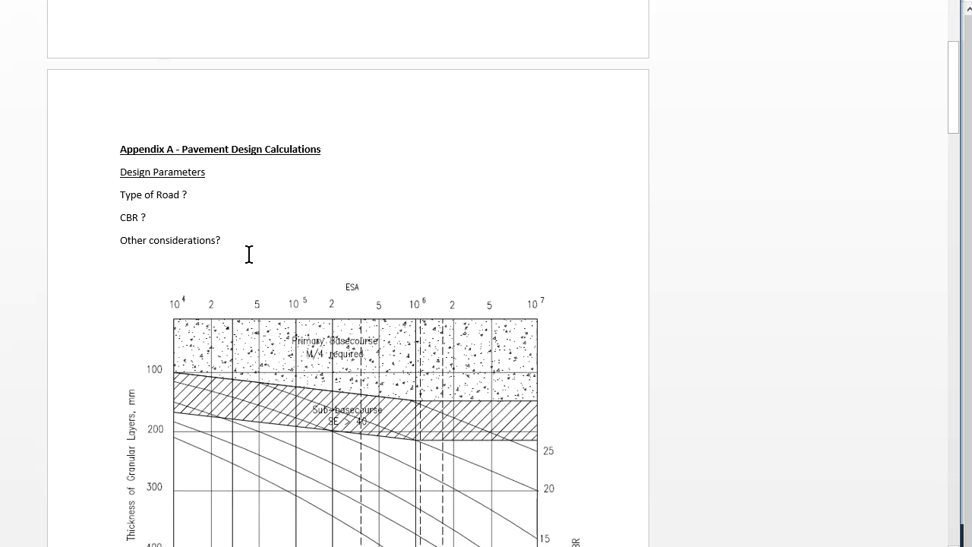
{"action": "scroll", "scroll_direction": "down", "scroll_amount": 3}
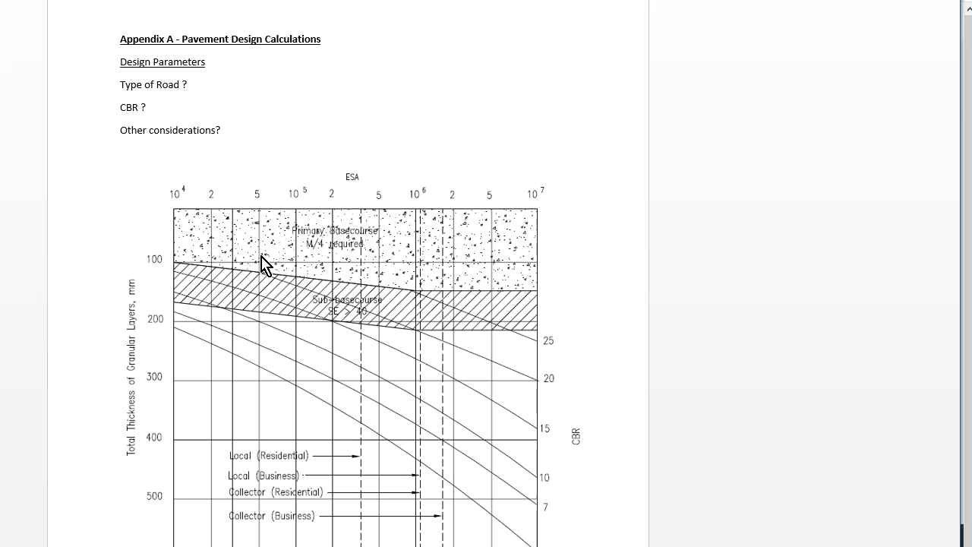
{"action": "scroll", "scroll_direction": "down", "scroll_amount": 3}
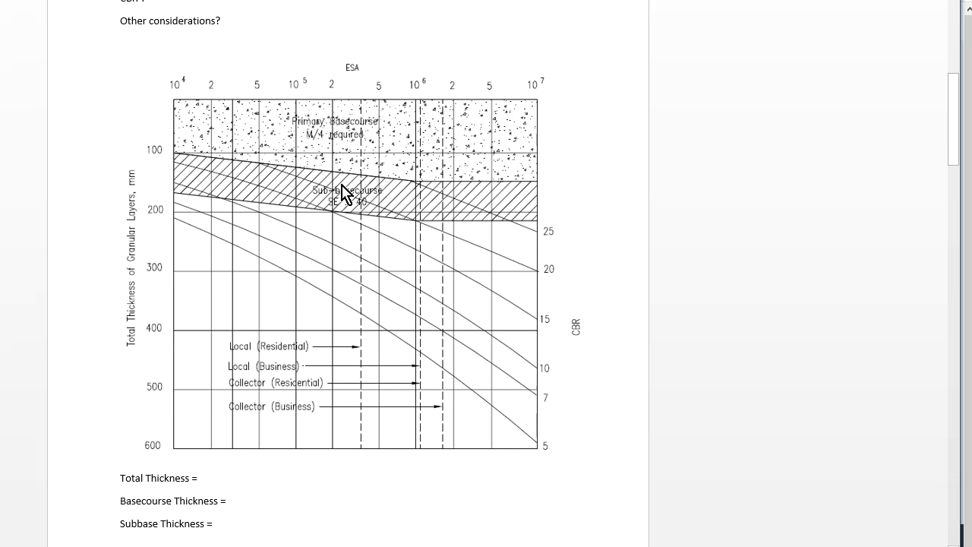
{"action": "mouse_move", "coordinate": [327, 278]}
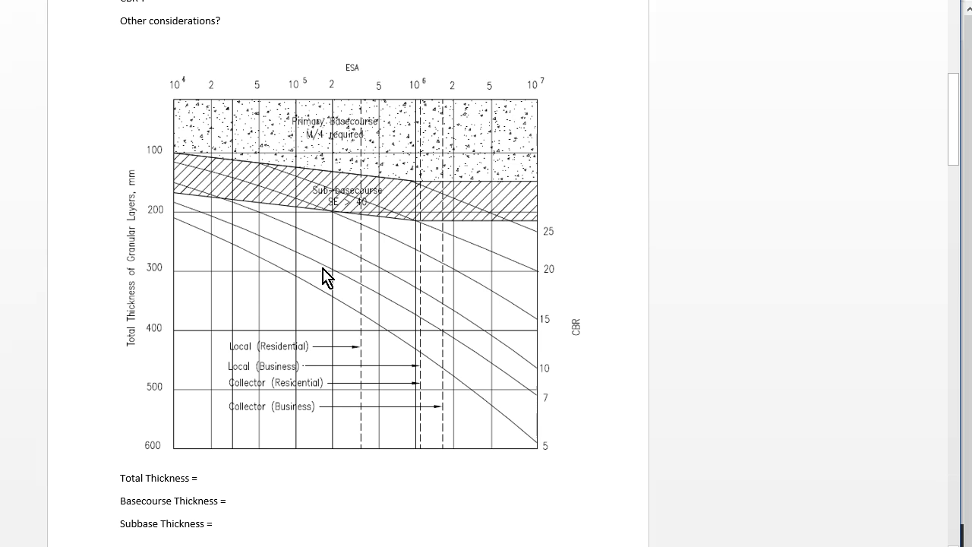
{"action": "scroll", "scroll_direction": "down", "scroll_amount": 3}
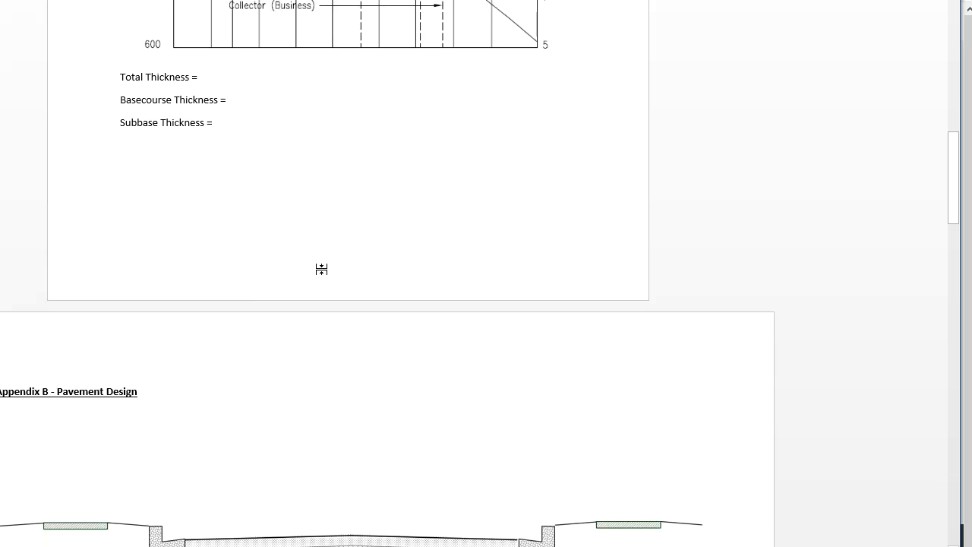
{"action": "scroll", "scroll_direction": "down", "scroll_amount": 3}
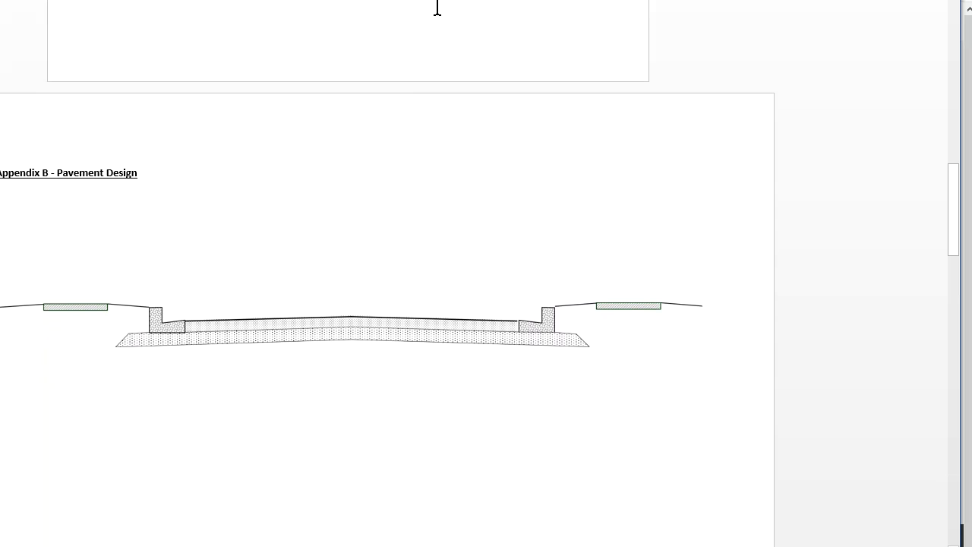
{"action": "mouse_move", "coordinate": [366, 267]}
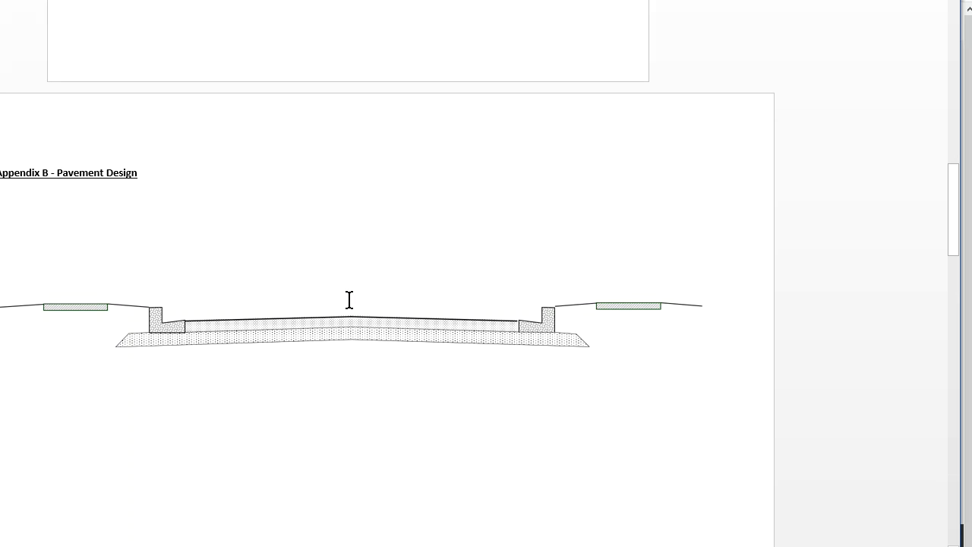
{"action": "scroll", "scroll_direction": "down", "scroll_amount": 3}
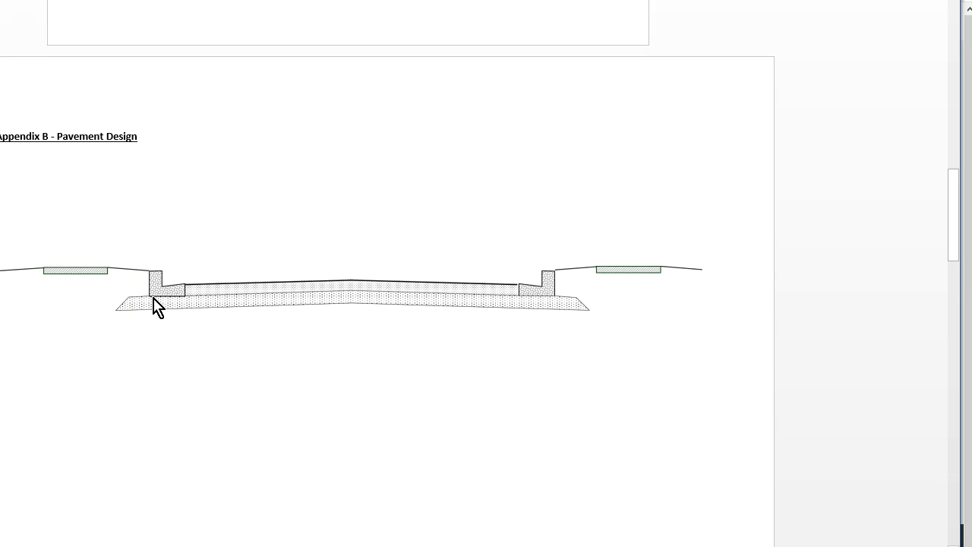
{"action": "mouse_move", "coordinate": [230, 298]}
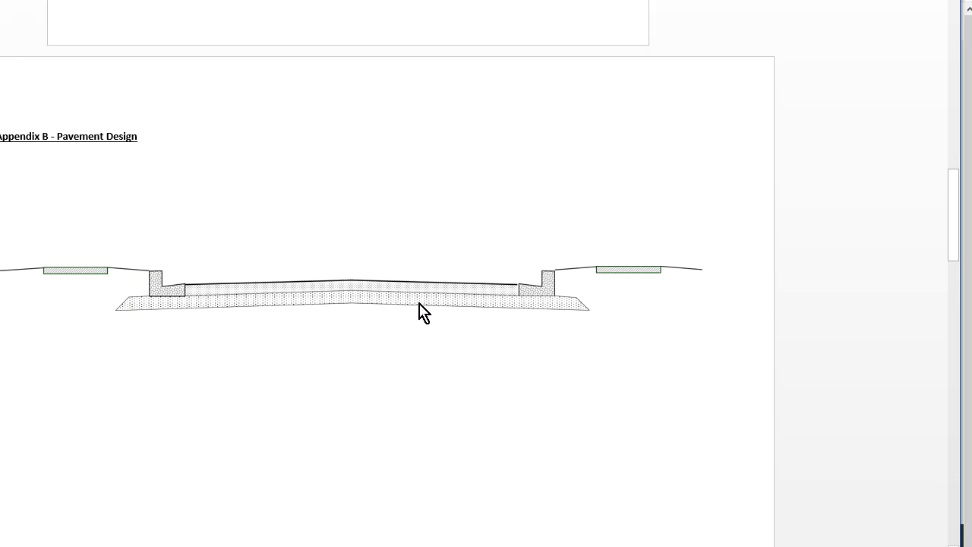
{"action": "mouse_move", "coordinate": [288, 310]}
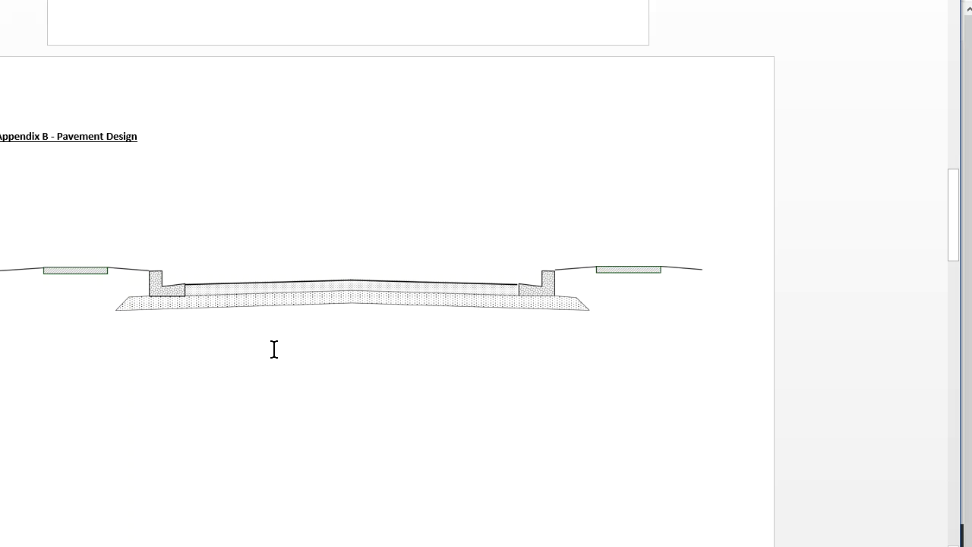
{"action": "mouse_move", "coordinate": [301, 359]}
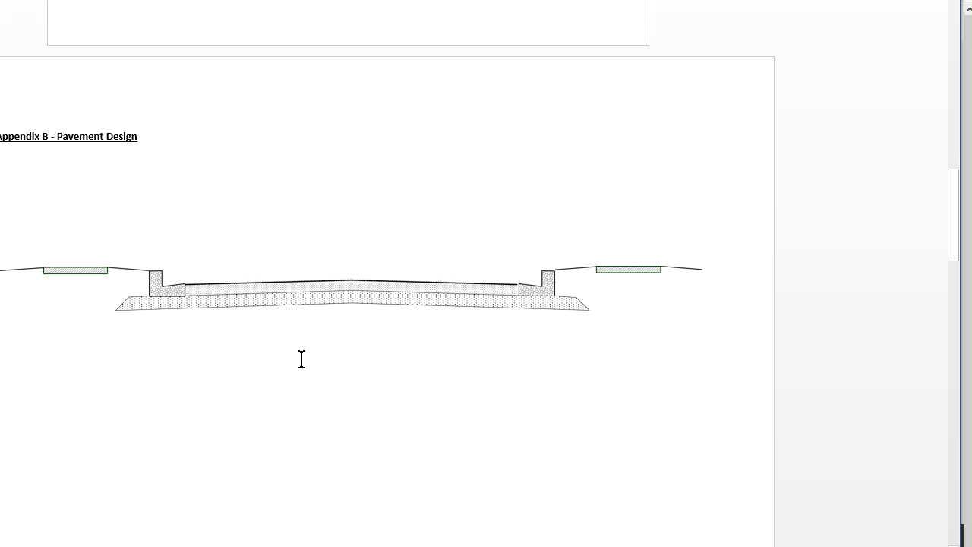
{"action": "mouse_move", "coordinate": [352, 306]}
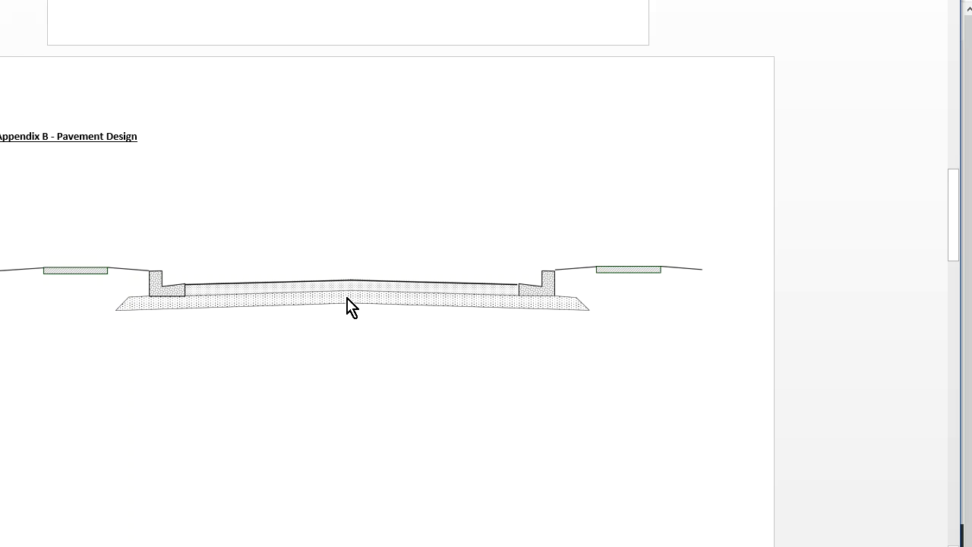
{"action": "mouse_move", "coordinate": [208, 295]}
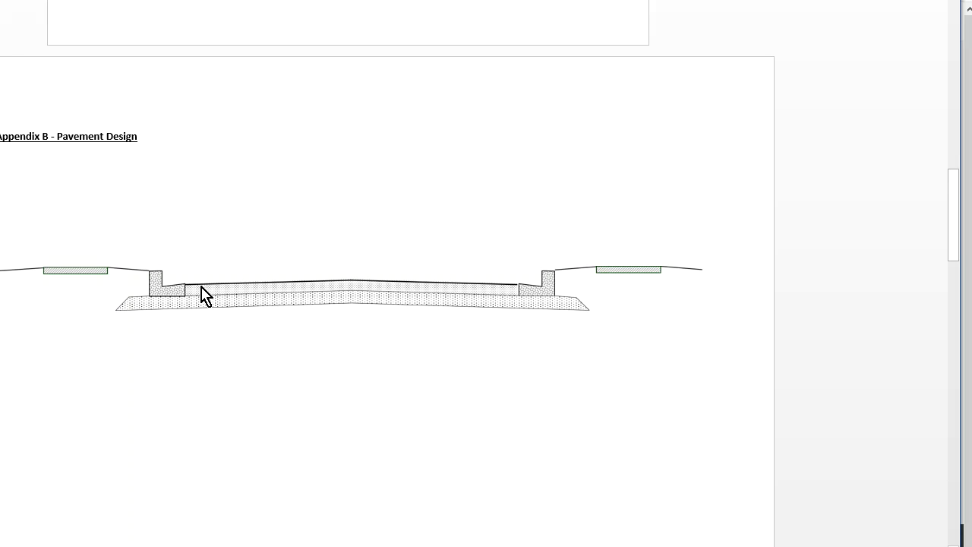
{"action": "mouse_move", "coordinate": [414, 285]}
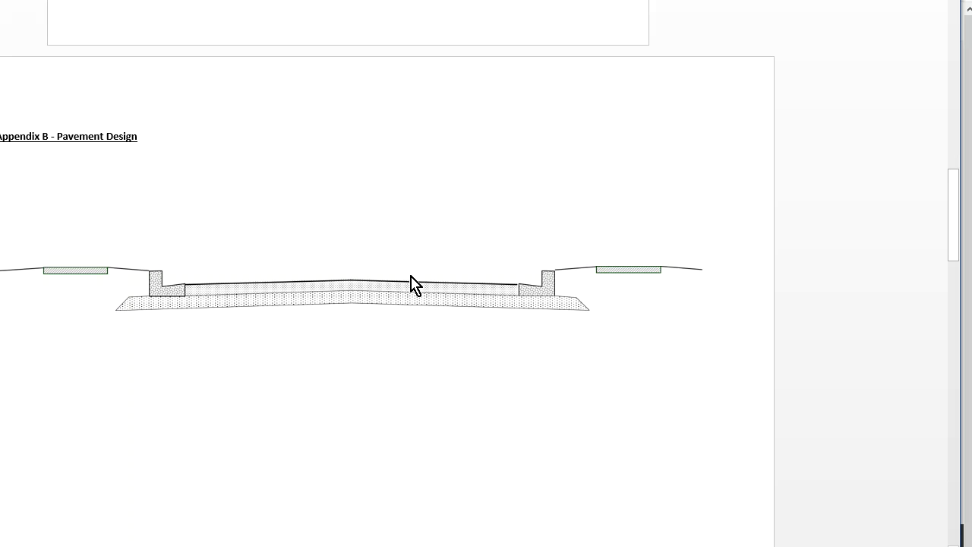
{"action": "mouse_move", "coordinate": [437, 363]}
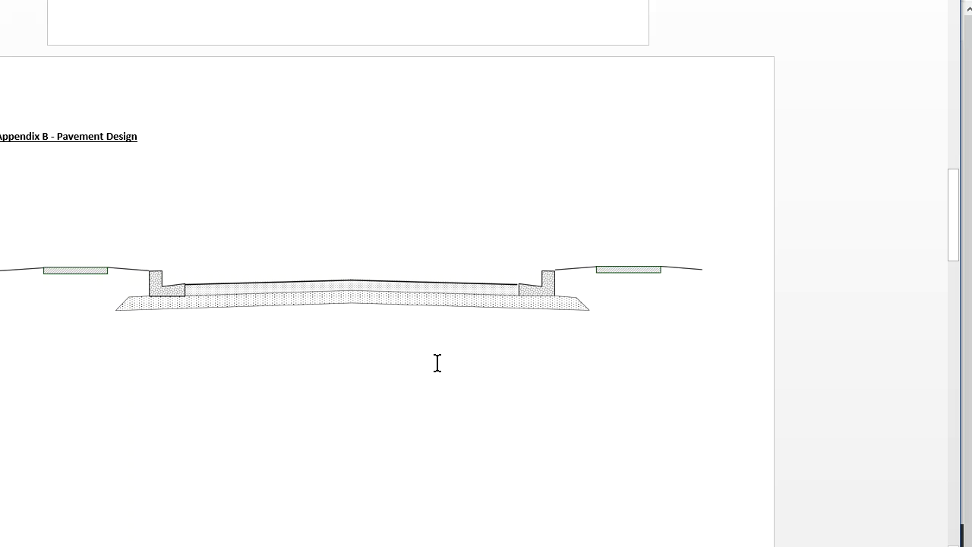
- Scroll to Appendix C's Subbase and Basecourse material specifications table
{"action": "scroll", "scroll_direction": "down", "scroll_amount": 3}
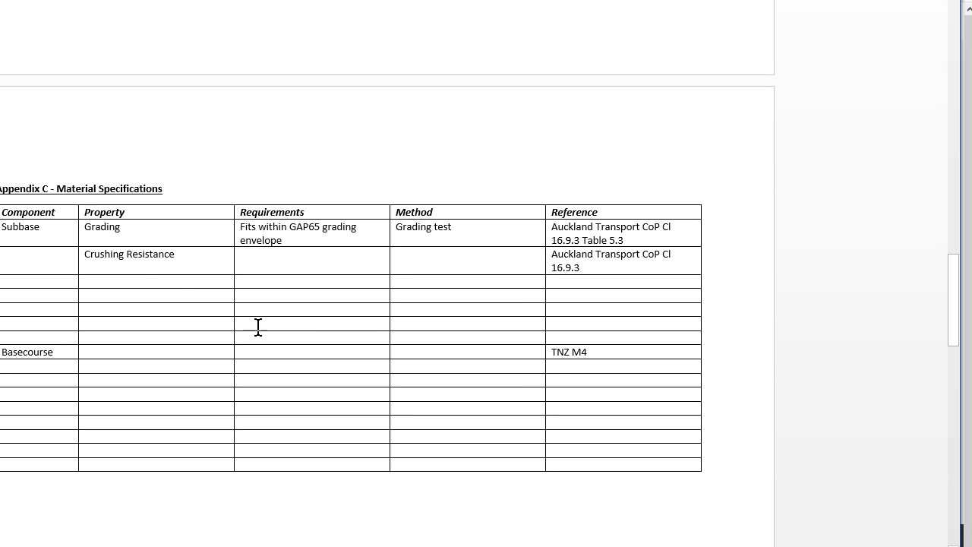
{"action": "mouse_move", "coordinate": [180, 289]}
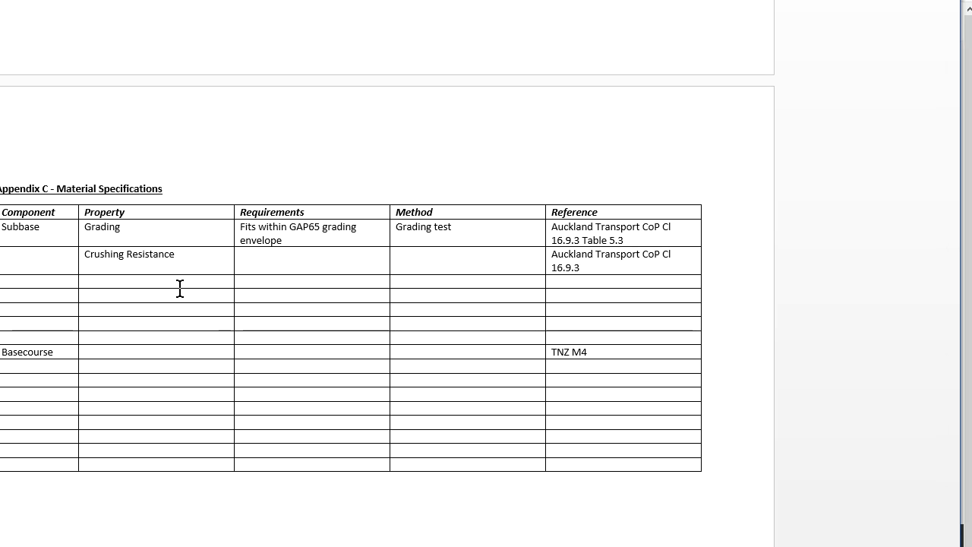
{"action": "mouse_move", "coordinate": [159, 285]}
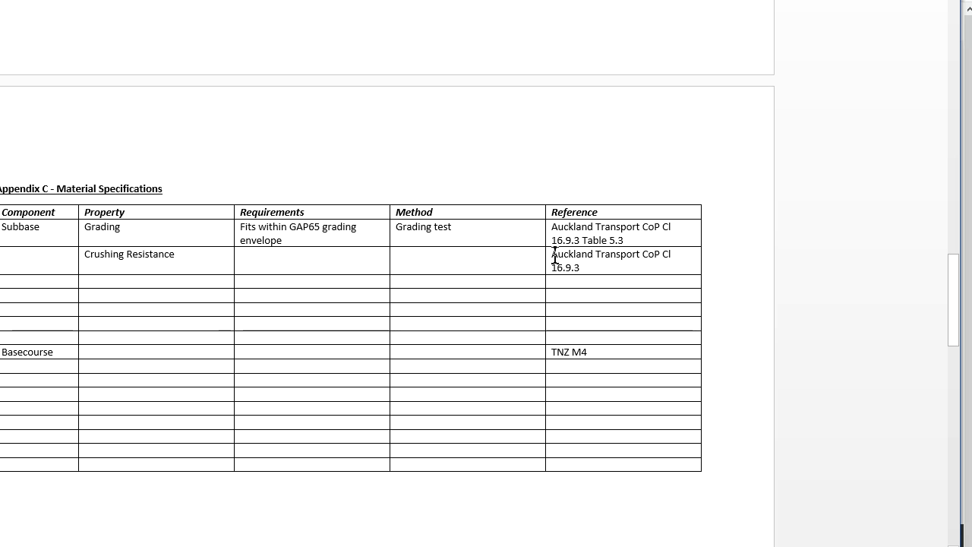
{"action": "mouse_move", "coordinate": [558, 245]}
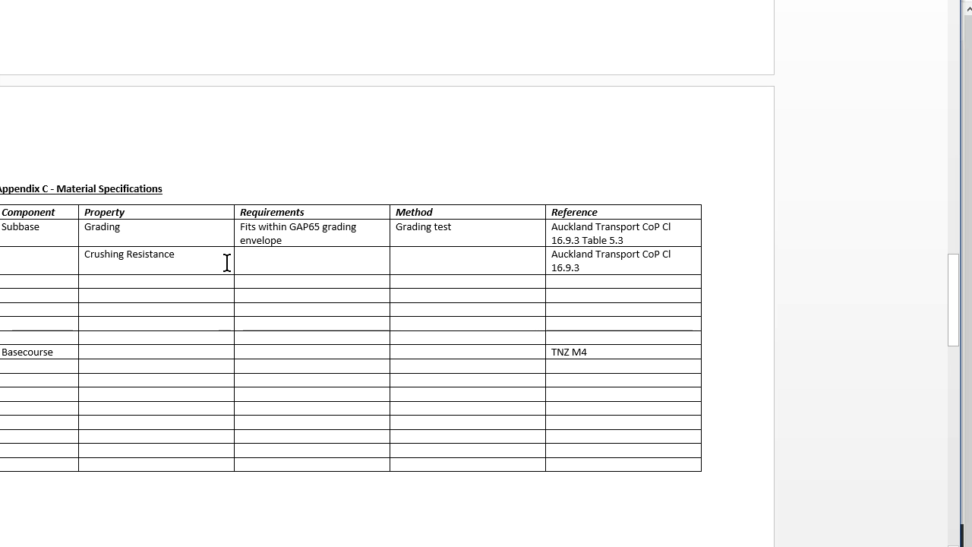
{"action": "mouse_move", "coordinate": [103, 228]}
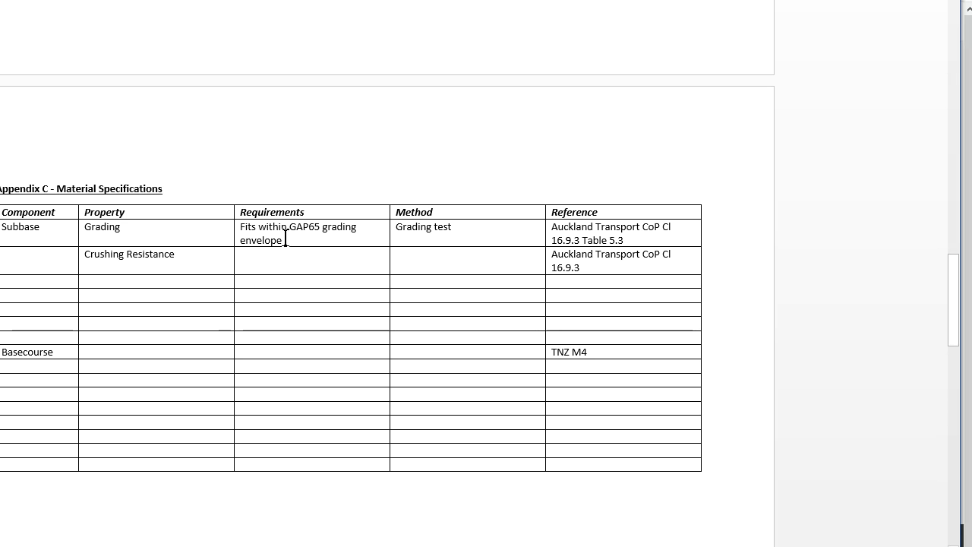
{"action": "mouse_move", "coordinate": [269, 241]}
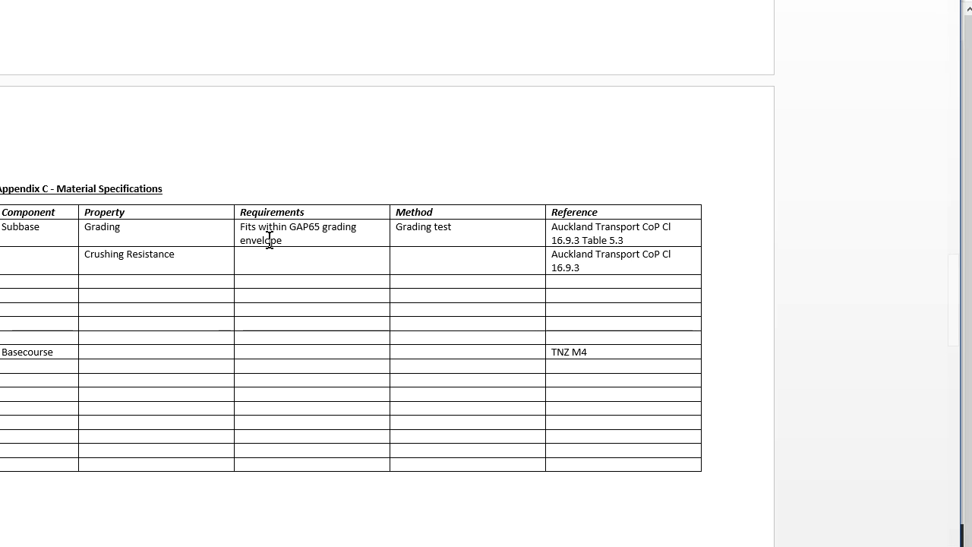
{"action": "mouse_move", "coordinate": [461, 237]}
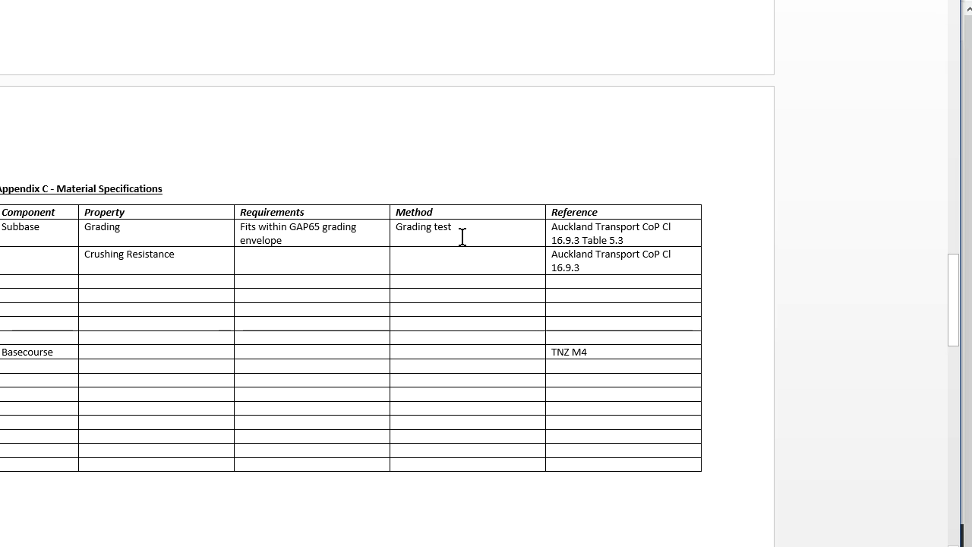
{"action": "mouse_move", "coordinate": [652, 234]}
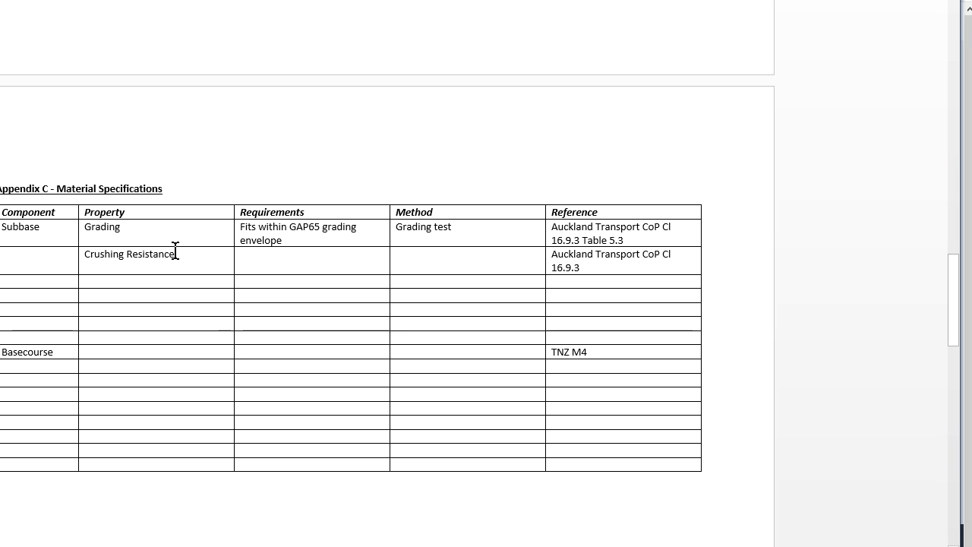
{"action": "mouse_move", "coordinate": [309, 228]}
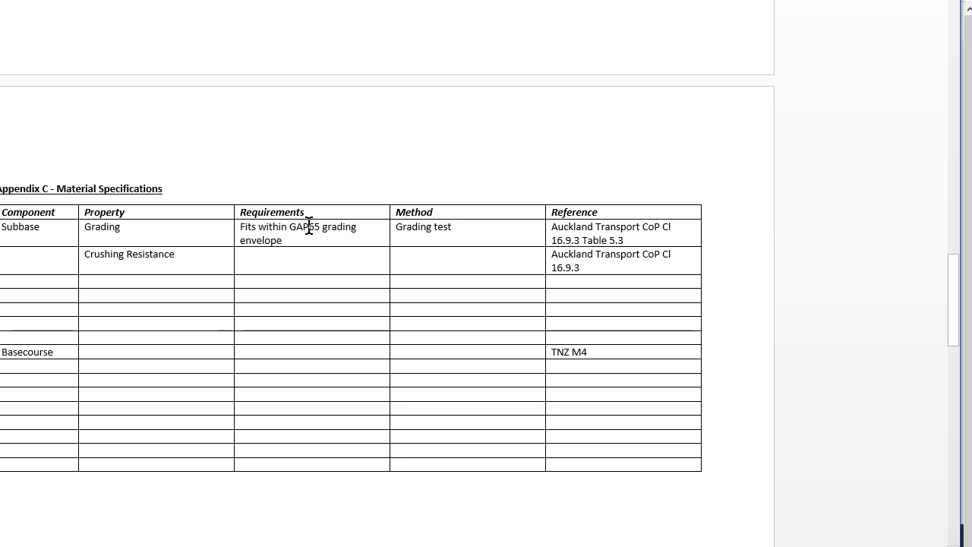
{"action": "mouse_move", "coordinate": [205, 267]}
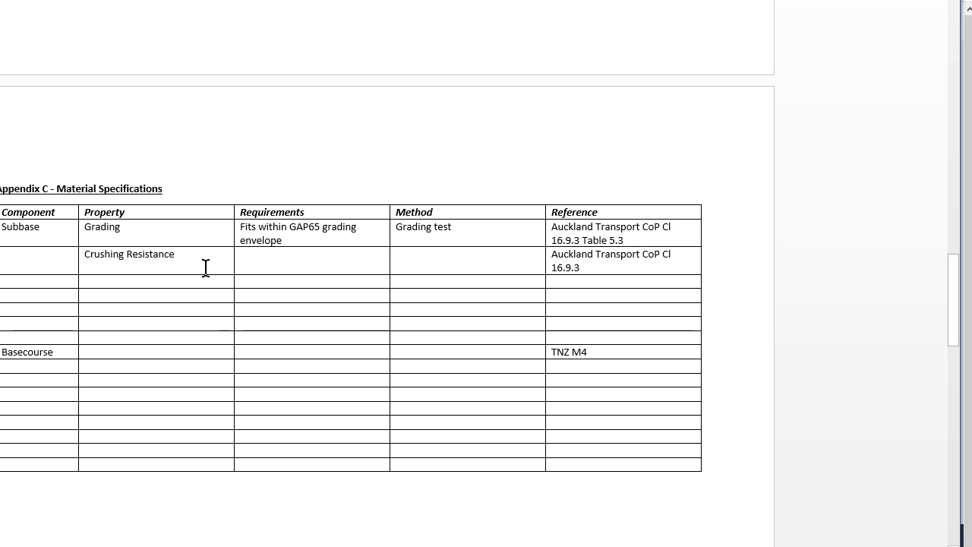
{"action": "mouse_move", "coordinate": [212, 261]}
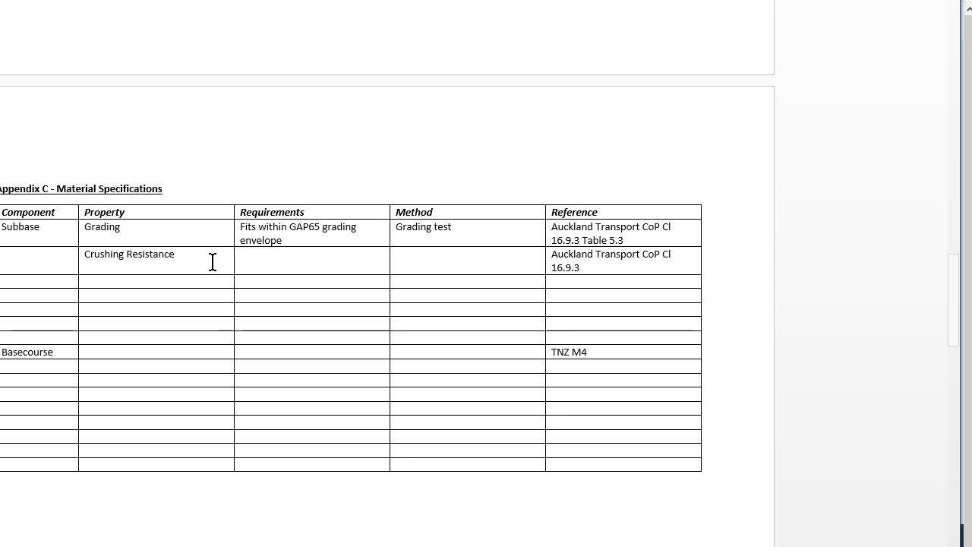
{"action": "mouse_move", "coordinate": [170, 343]}
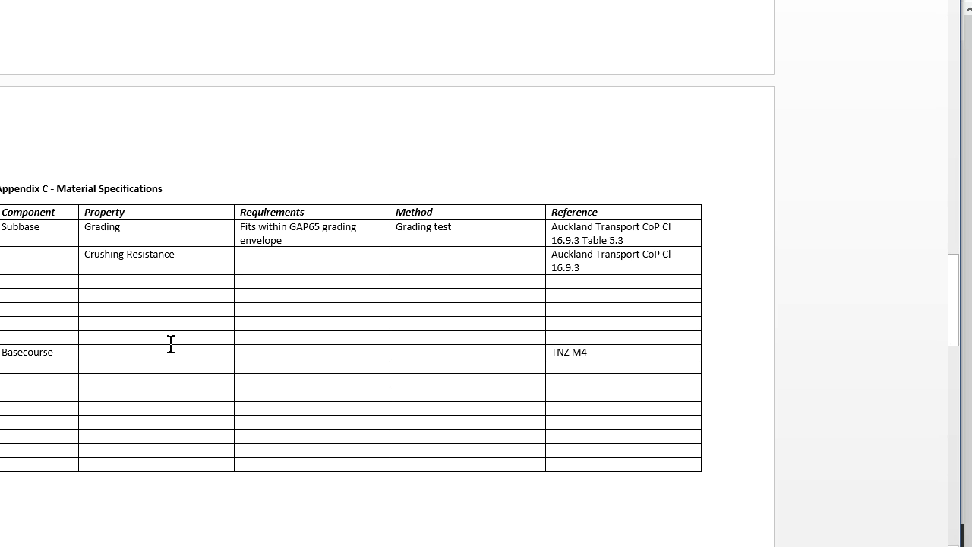
{"action": "mouse_move", "coordinate": [162, 397]}
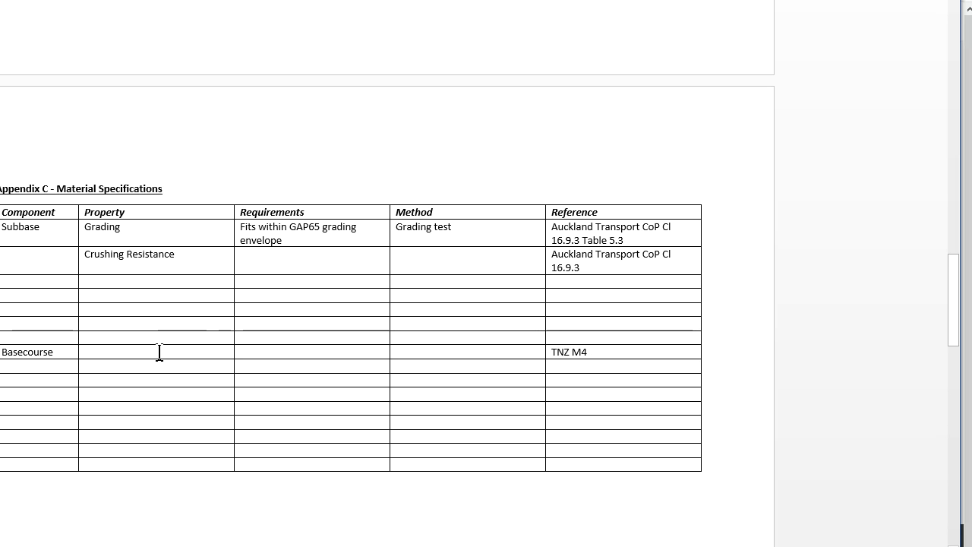
{"action": "mouse_move", "coordinate": [453, 349]}
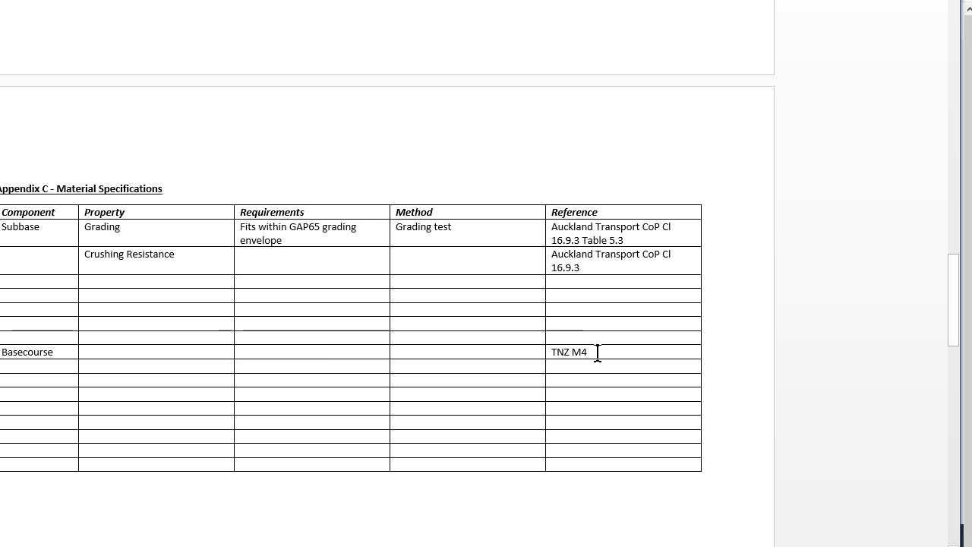
{"action": "mouse_move", "coordinate": [602, 354]}
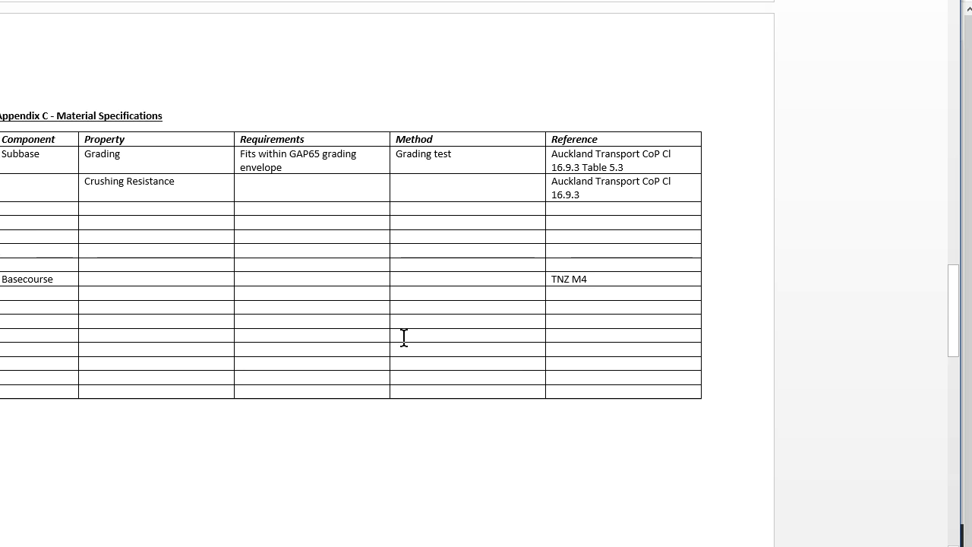
{"action": "scroll", "scroll_direction": "down", "scroll_amount": 3}
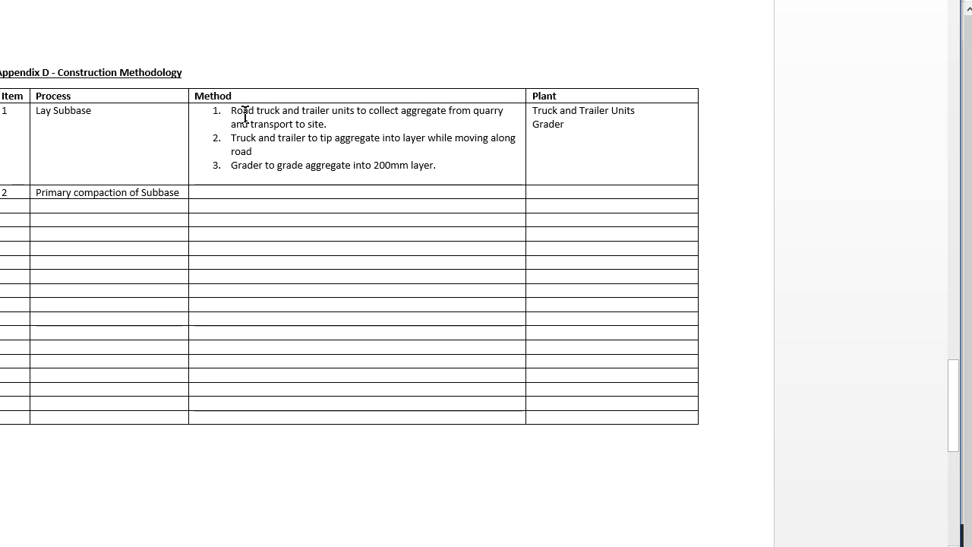
{"action": "mouse_move", "coordinate": [249, 168]}
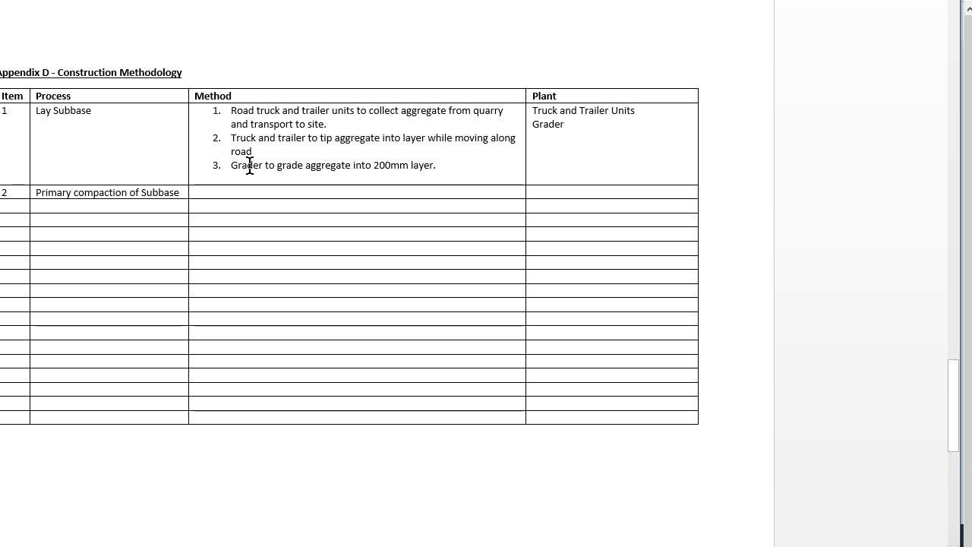
{"action": "mouse_move", "coordinate": [555, 116]}
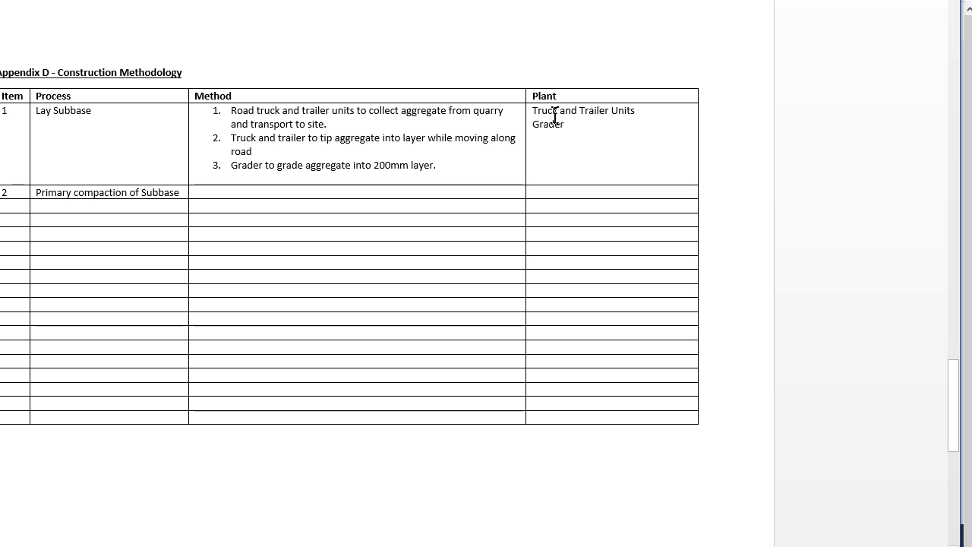
{"action": "mouse_move", "coordinate": [463, 192]}
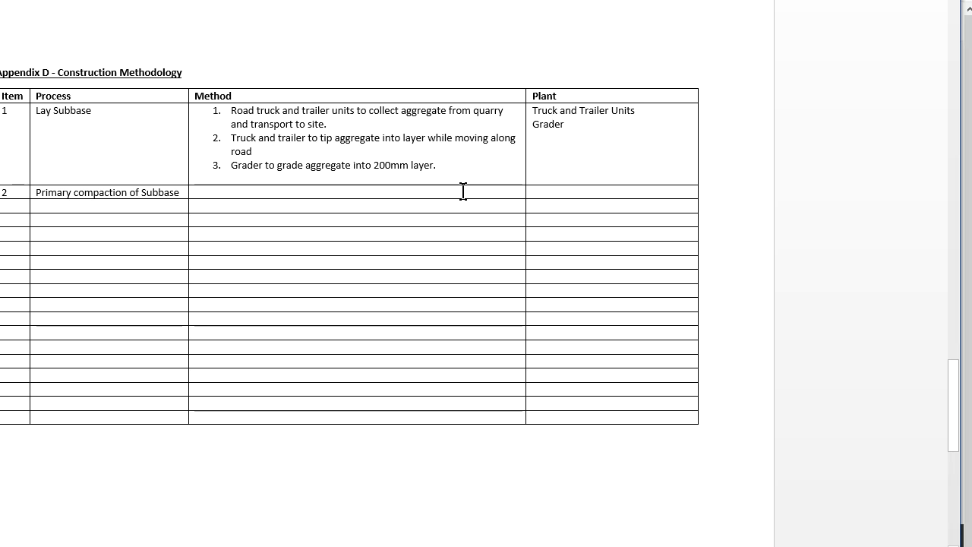
{"action": "mouse_move", "coordinate": [120, 305]}
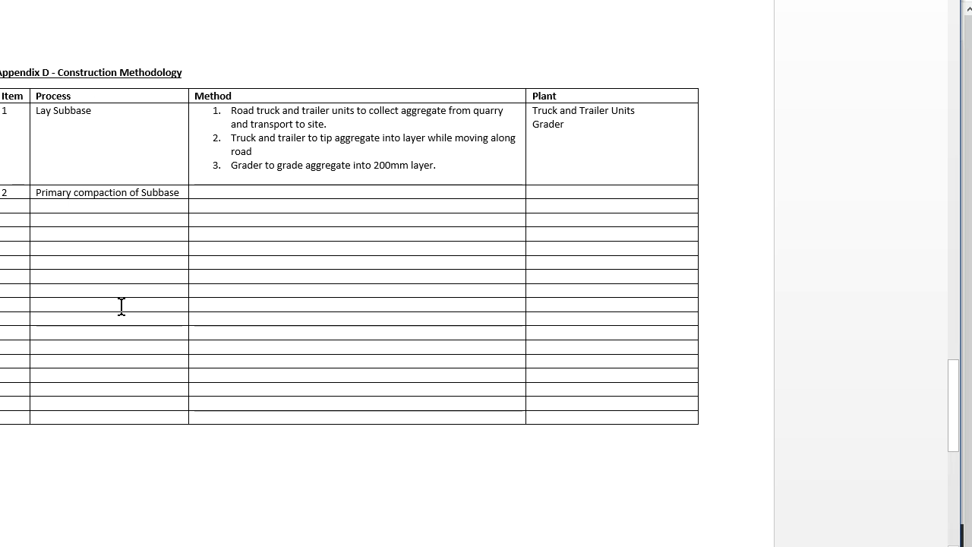
{"action": "scroll", "scroll_direction": "down", "scroll_amount": 3}
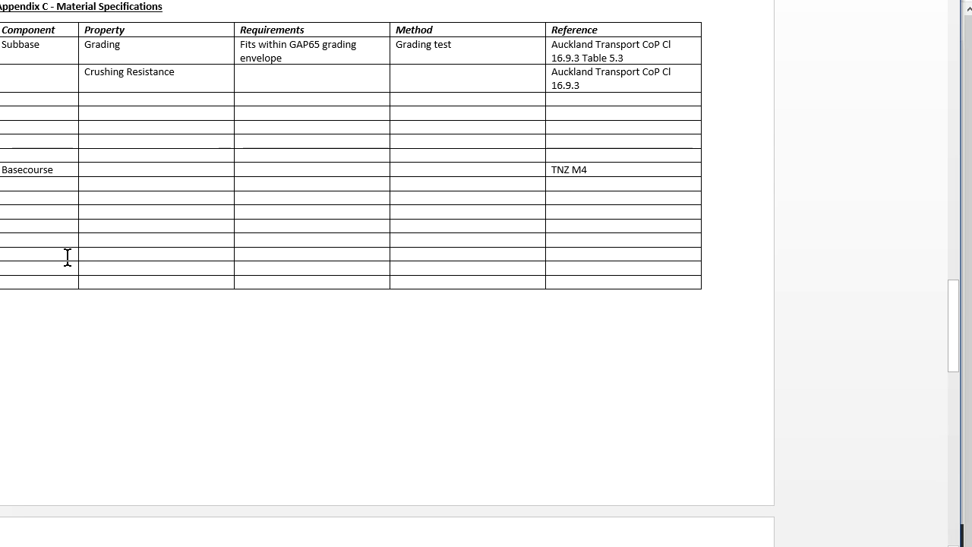
{"action": "mouse_move", "coordinate": [533, 229]}
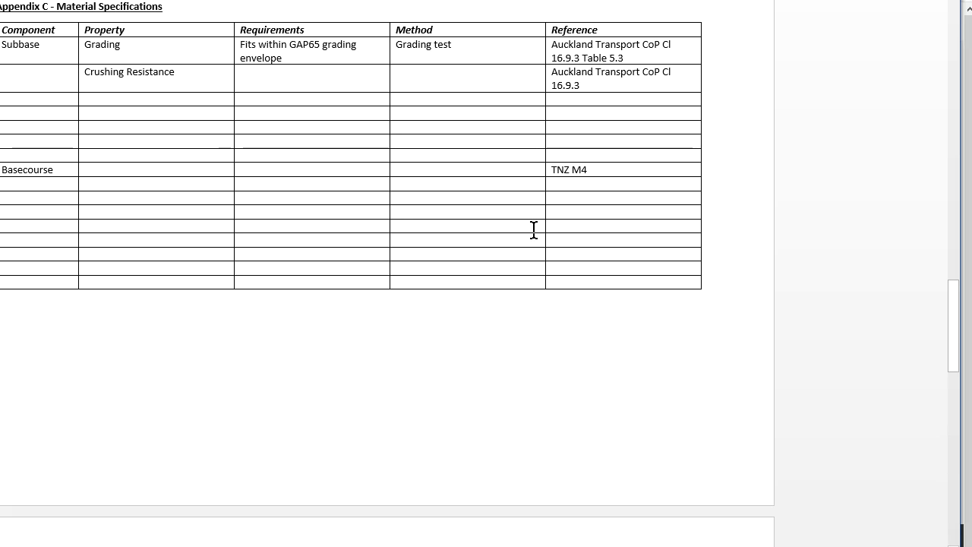
{"action": "mouse_move", "coordinate": [356, 127]}
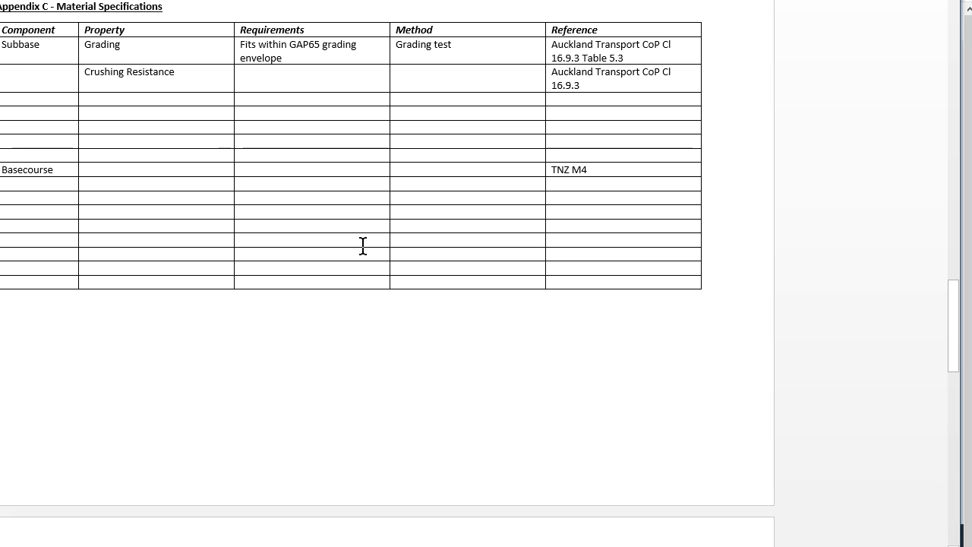
{"action": "scroll", "scroll_direction": "down", "scroll_amount": 3}
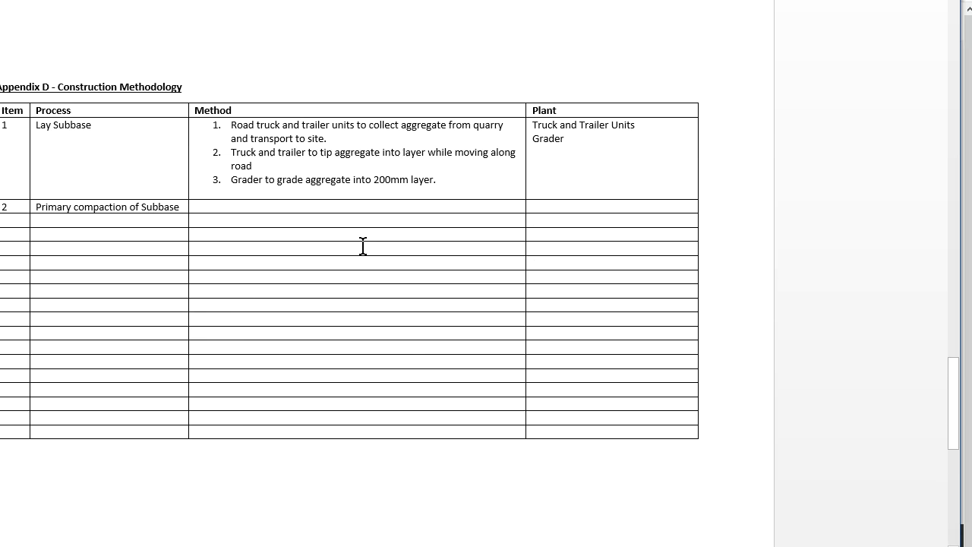
- Scroll to Appendix E's Construction Quality Plan checks for thickness, segregation, moisture and density
{"action": "scroll", "scroll_direction": "down", "scroll_amount": 3}
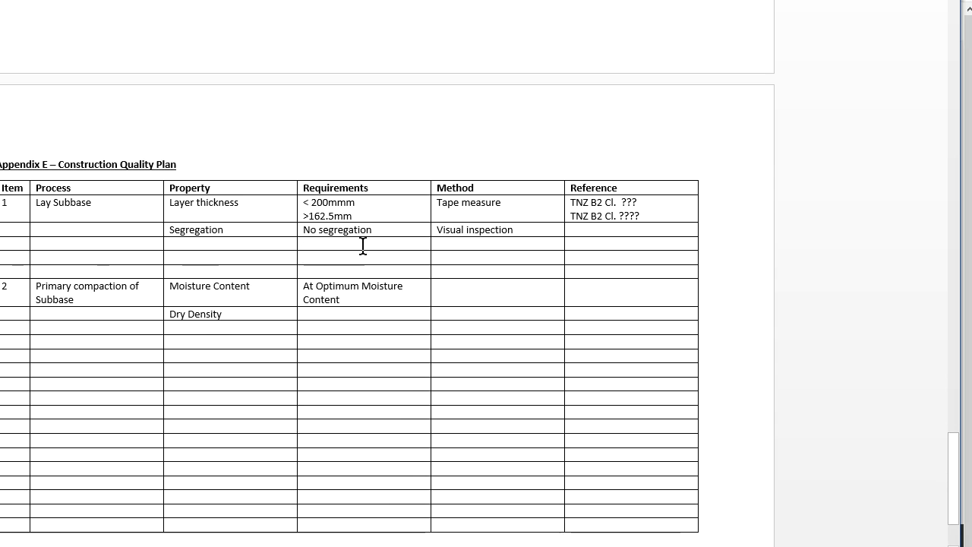
{"action": "scroll", "scroll_direction": "up", "scroll_amount": 3}
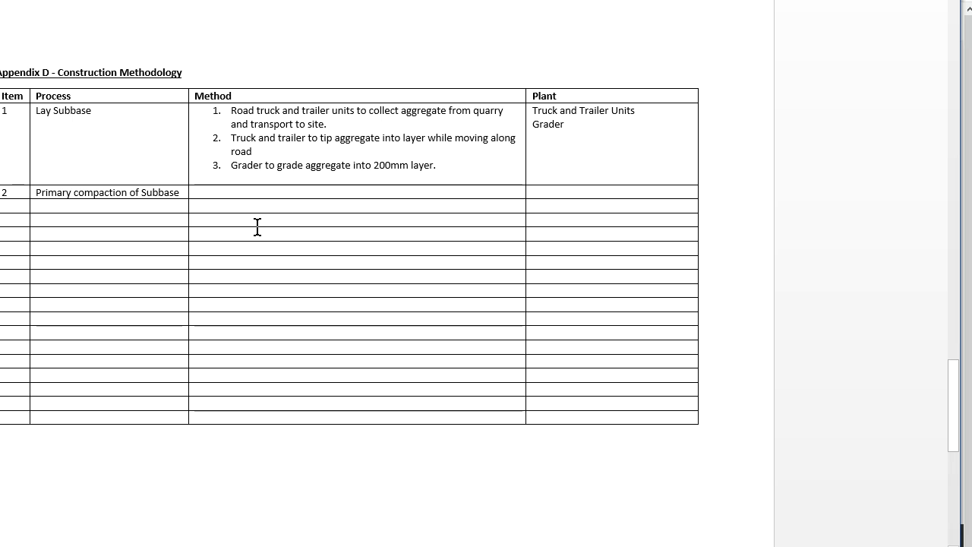
{"action": "scroll", "scroll_direction": "down", "scroll_amount": 3}
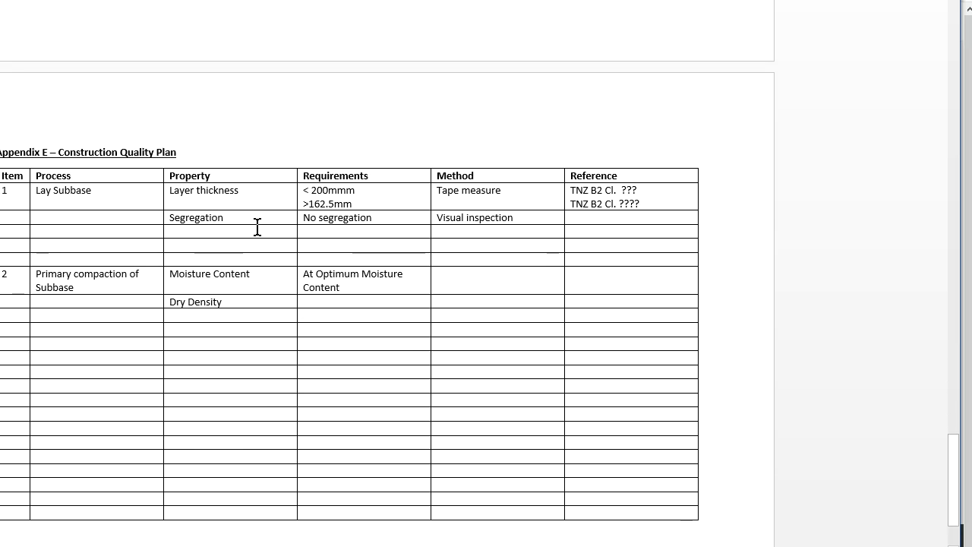
{"action": "mouse_move", "coordinate": [234, 214]}
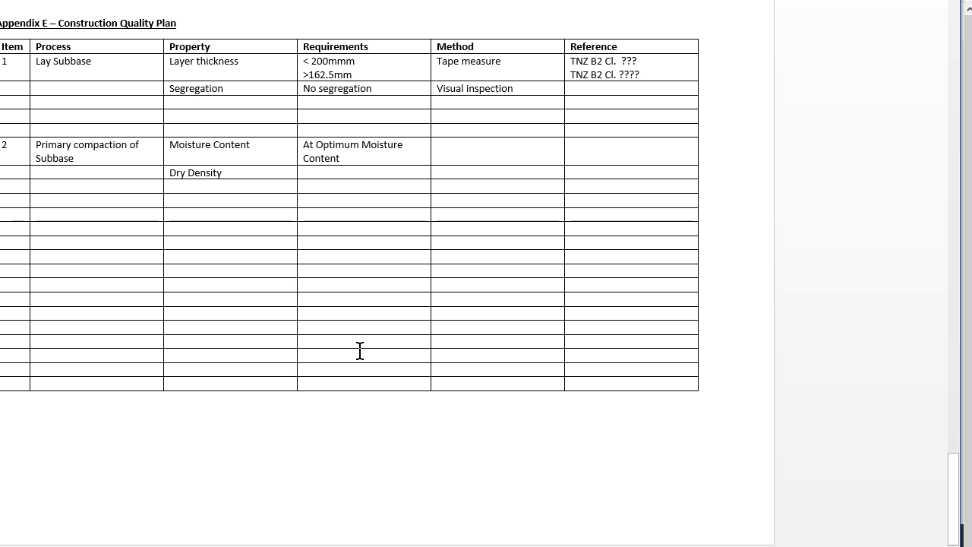
{"action": "mouse_move", "coordinate": [343, 298]}
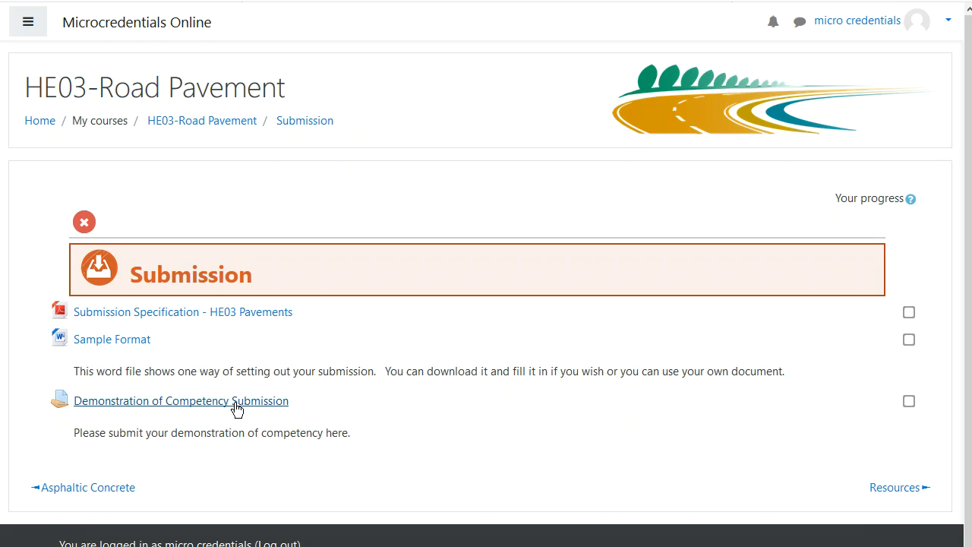
- Open Demonstration of Competency Submission and start a new submission with Add submission
{"action": "left_click", "coordinate": [182, 400]}
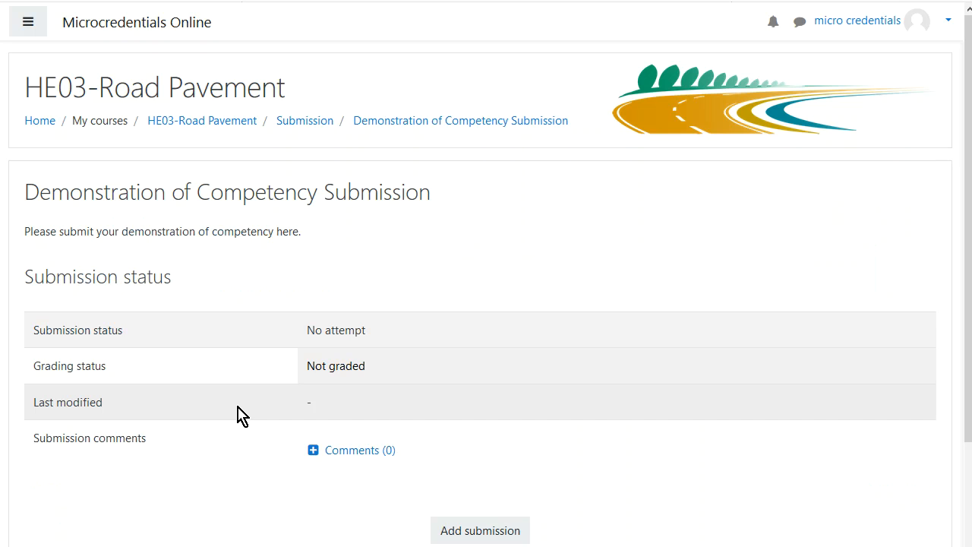
{"action": "mouse_move", "coordinate": [350, 308]}
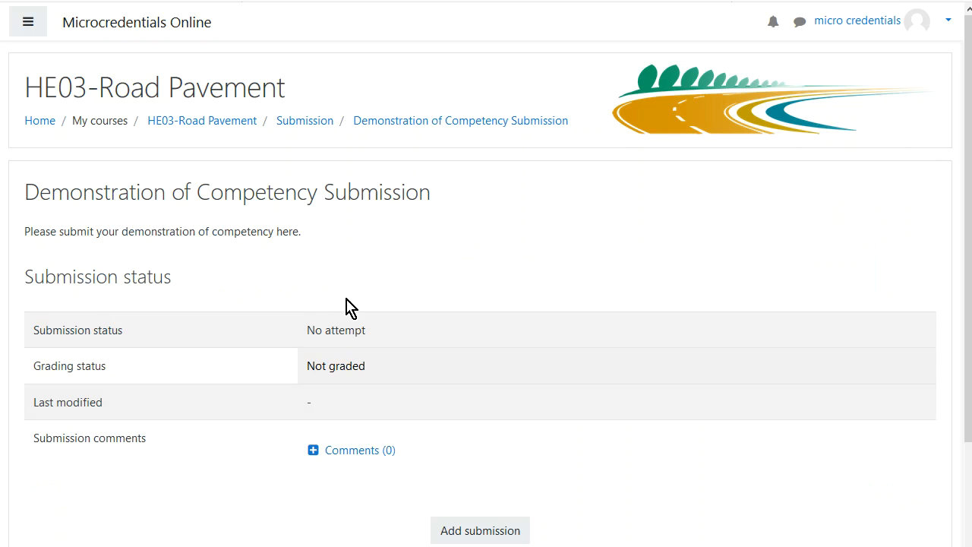
{"action": "mouse_move", "coordinate": [373, 340]}
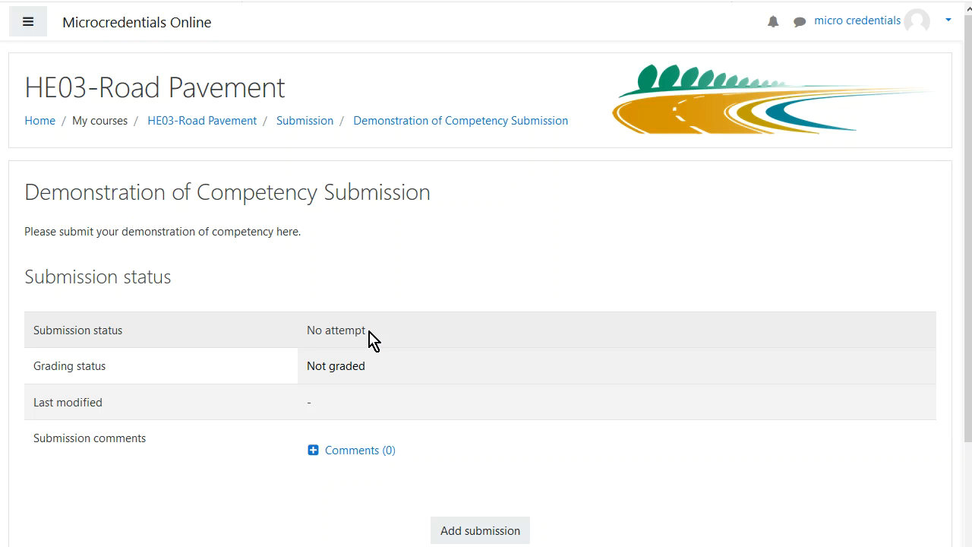
{"action": "scroll", "scroll_direction": "down", "scroll_amount": 3}
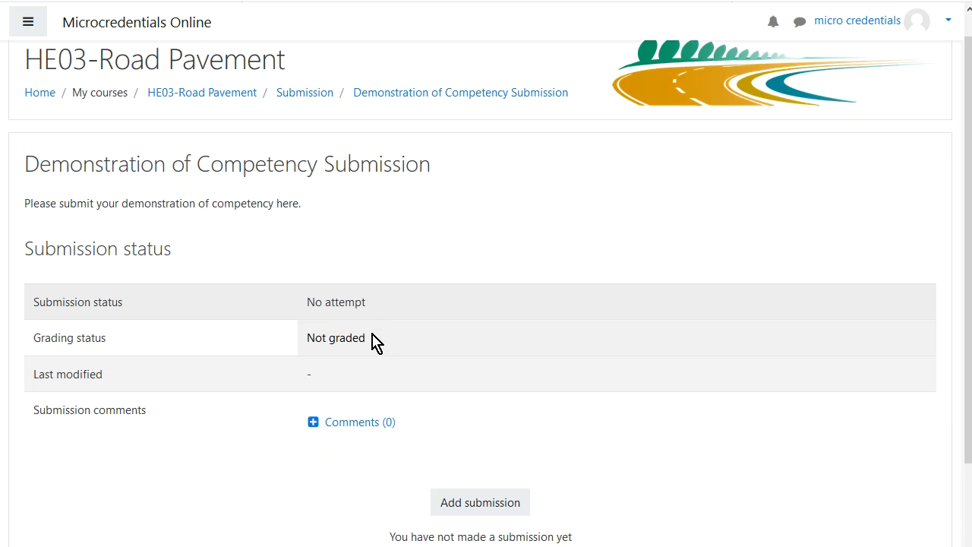
{"action": "scroll", "scroll_direction": "down", "scroll_amount": 3}
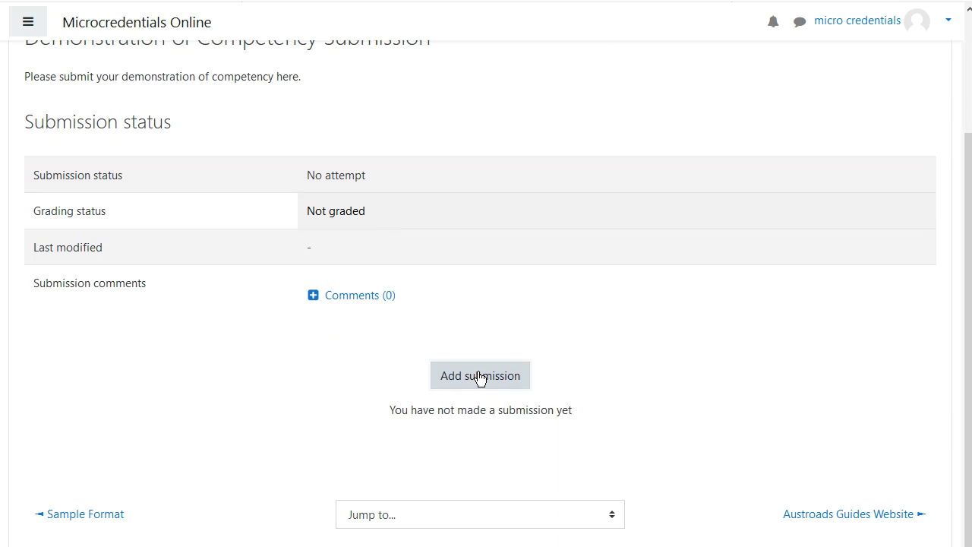
{"action": "left_click", "coordinate": [480, 375]}
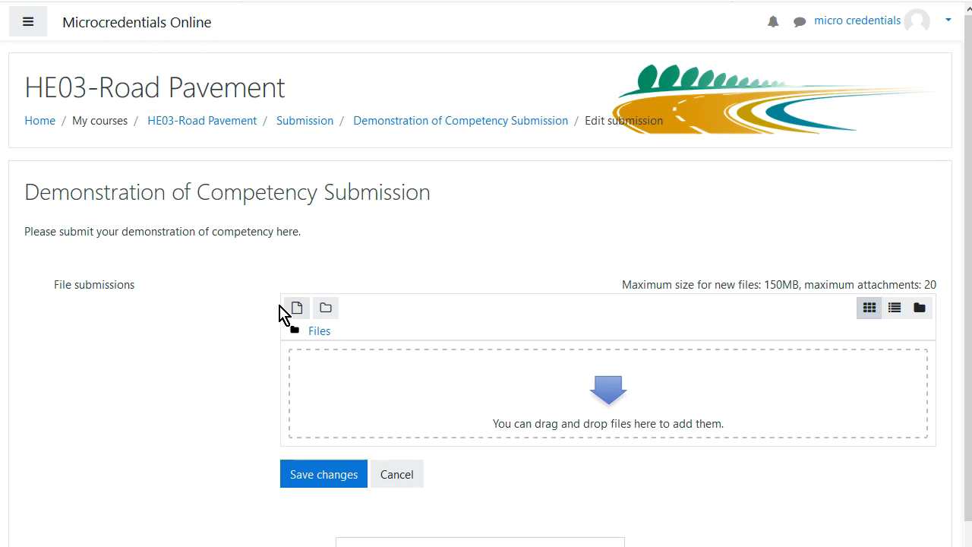
{"action": "mouse_move", "coordinate": [357, 416]}
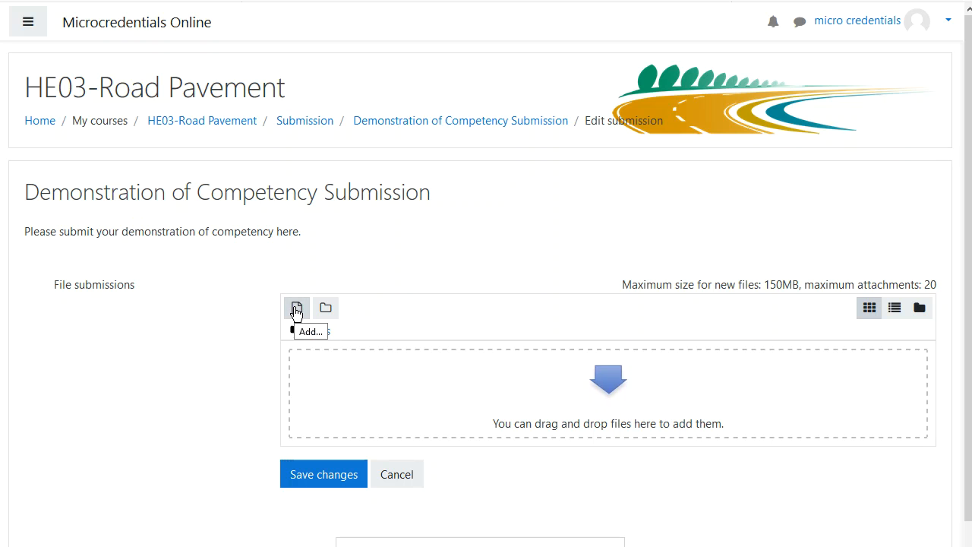
- Open the file picker's Upload a file form, then cancel the Windows file browser
{"action": "left_click", "coordinate": [296, 307]}
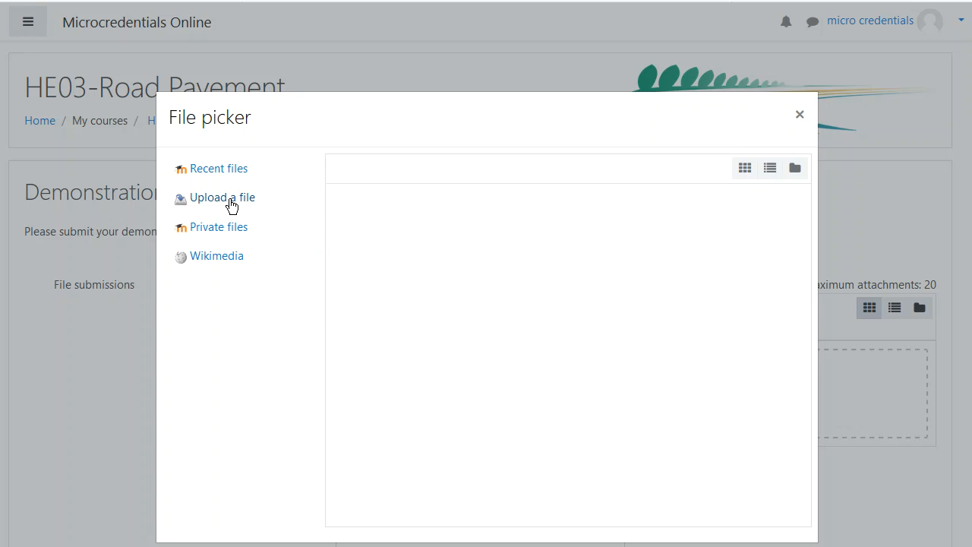
{"action": "left_click", "coordinate": [222, 198]}
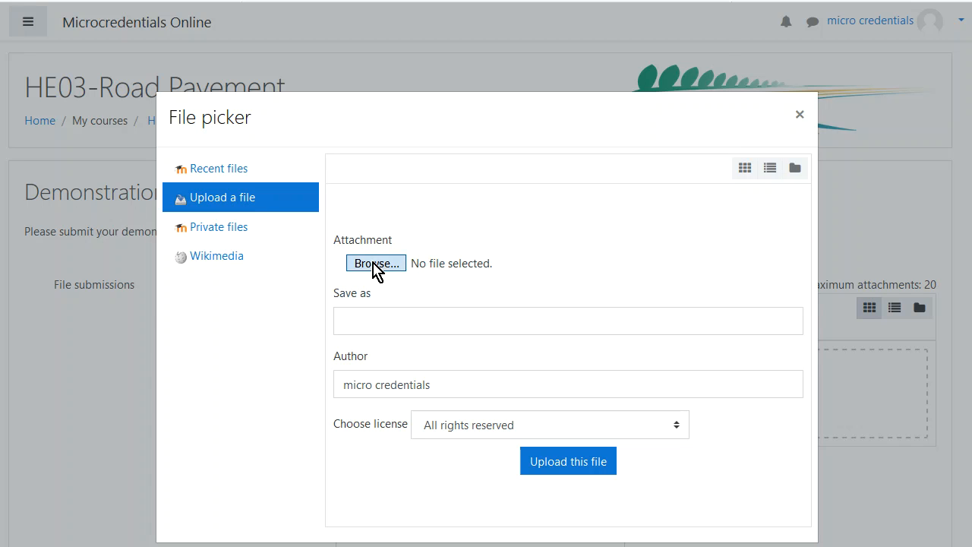
{"action": "left_click", "coordinate": [375, 263]}
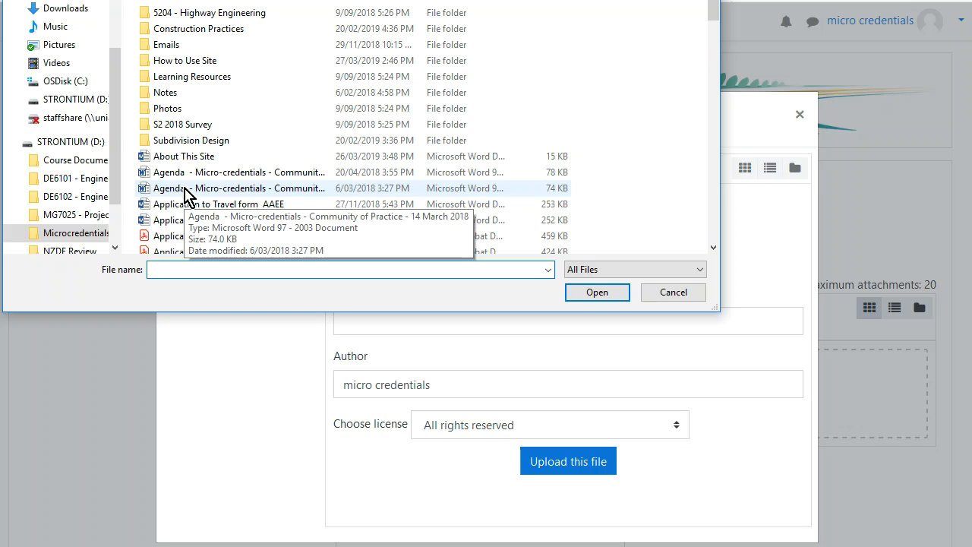
{"action": "mouse_move", "coordinate": [540, 292]}
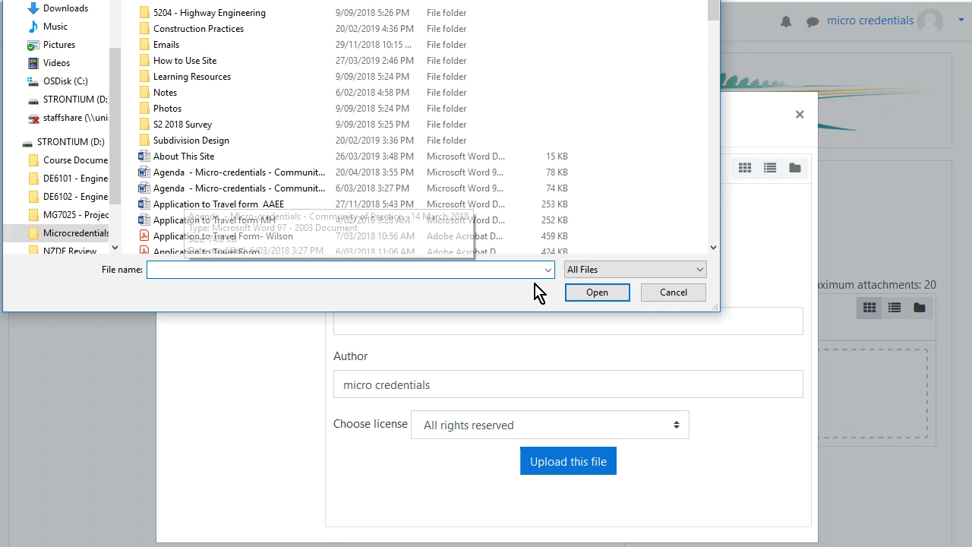
{"action": "left_click", "coordinate": [673, 291]}
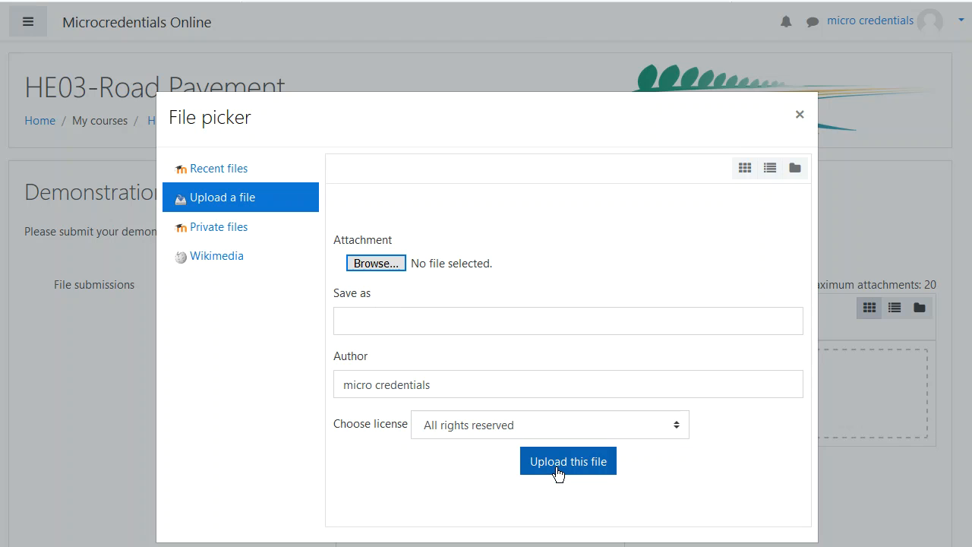
{"action": "mouse_move", "coordinate": [435, 447]}
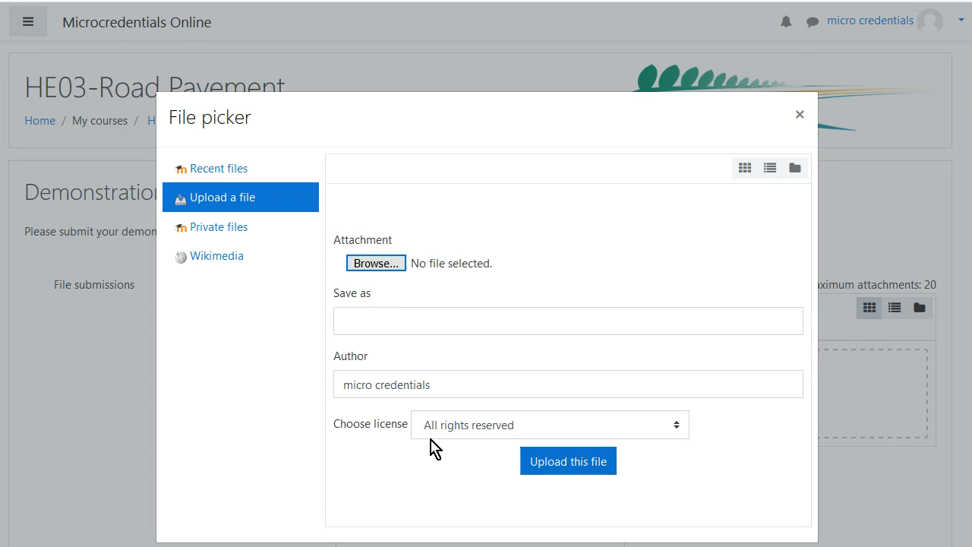
{"action": "mouse_move", "coordinate": [800, 114]}
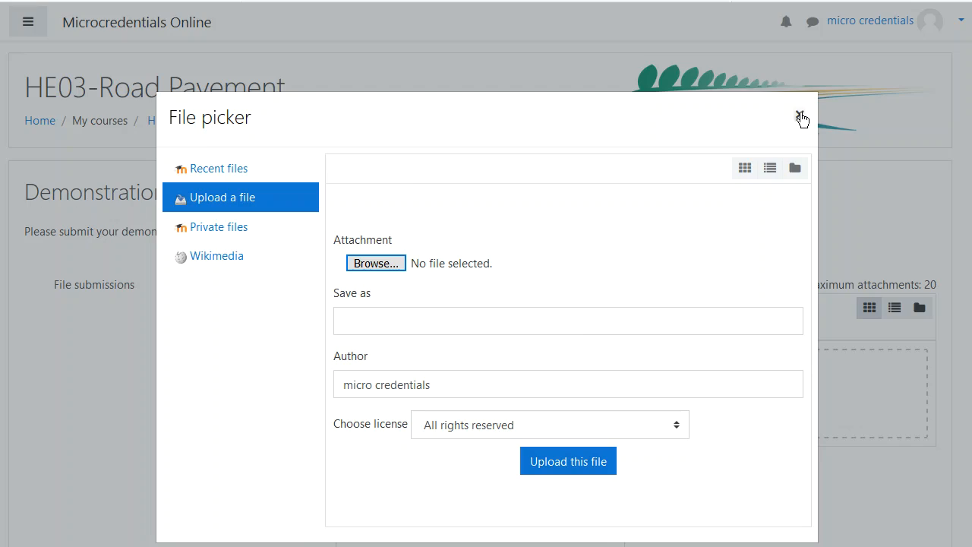